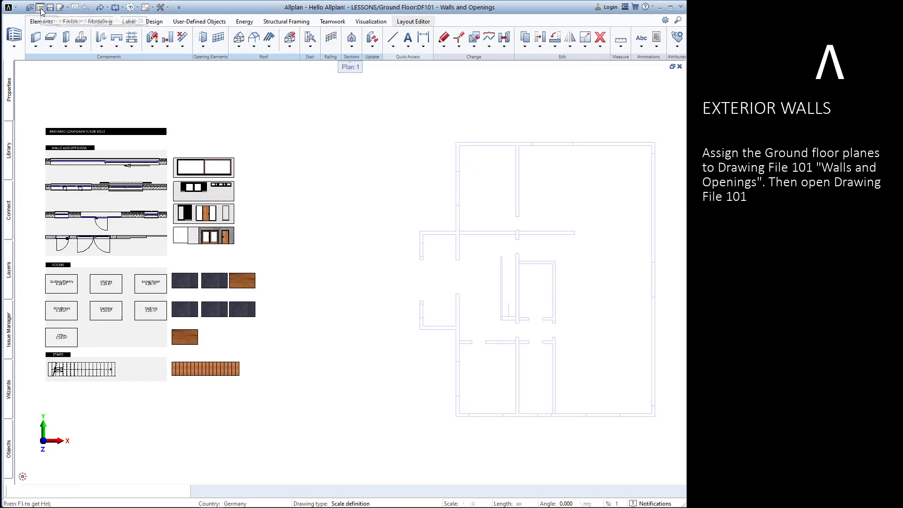
Assign the Ground floor planes to drawing file 101 Walls and Openings and make it active
click(31, 7)
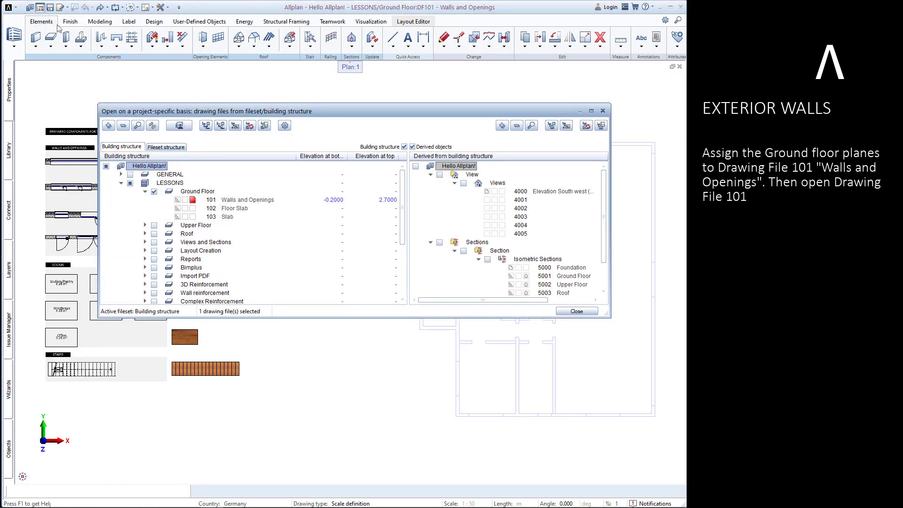
right_click(248, 199)
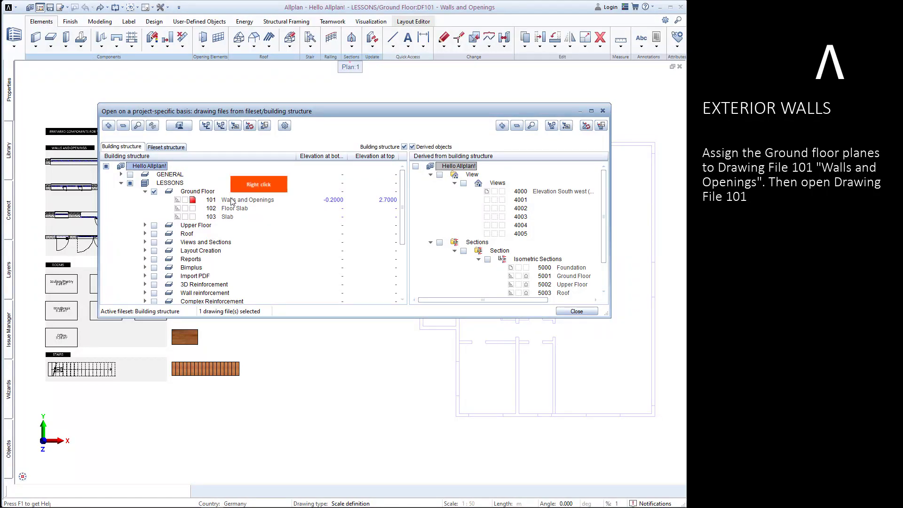
right_click(233, 199)
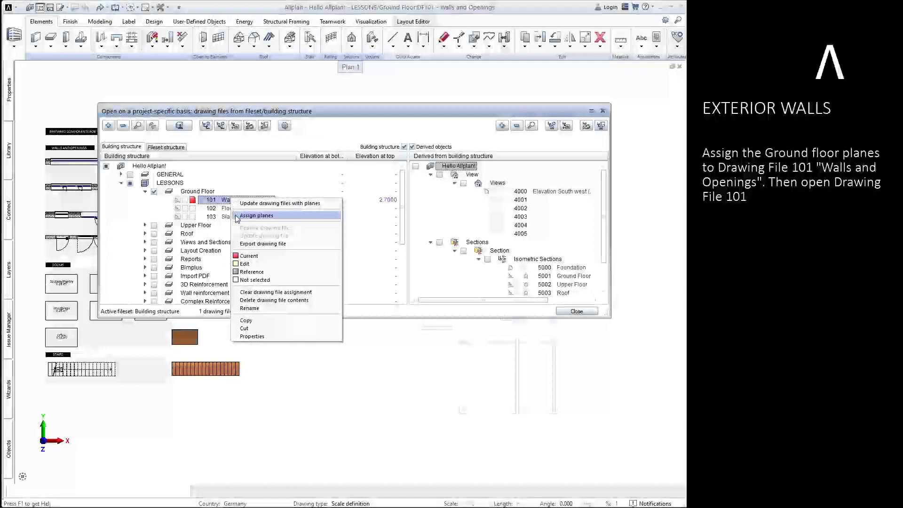
click(255, 215)
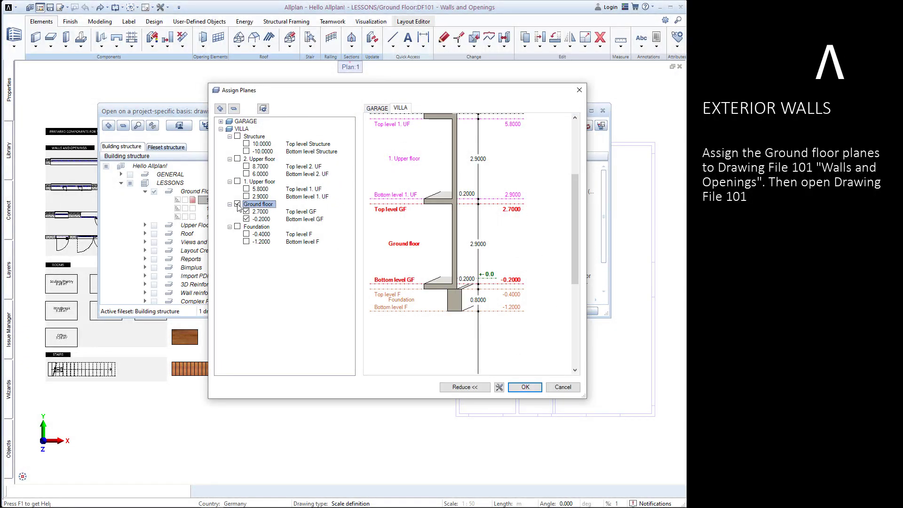
click(237, 203)
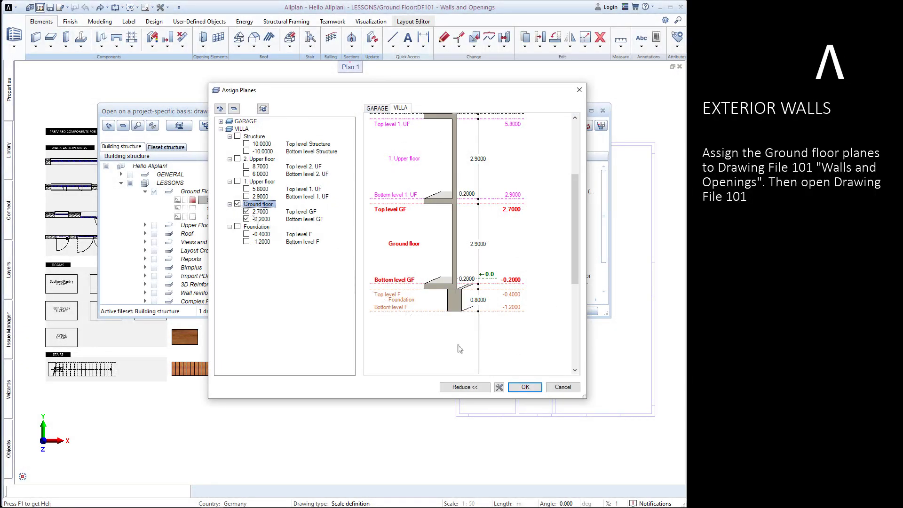
click(525, 387)
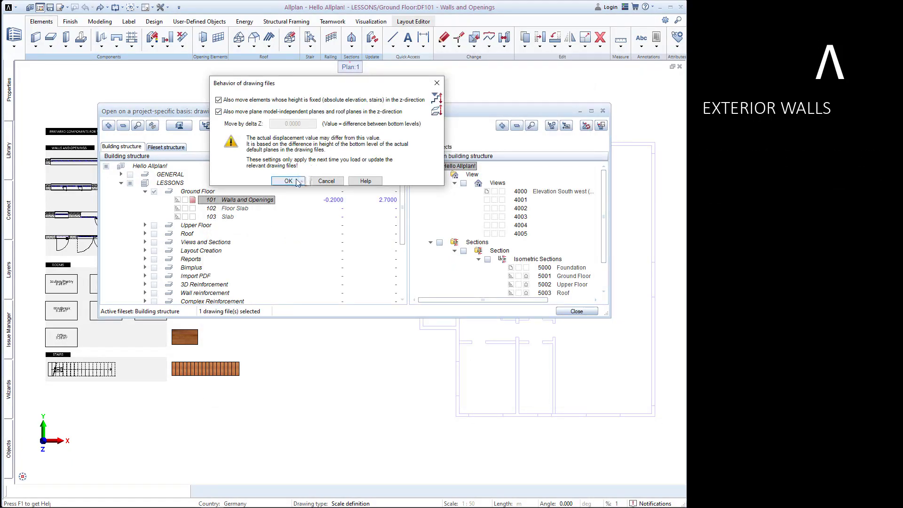
click(287, 182)
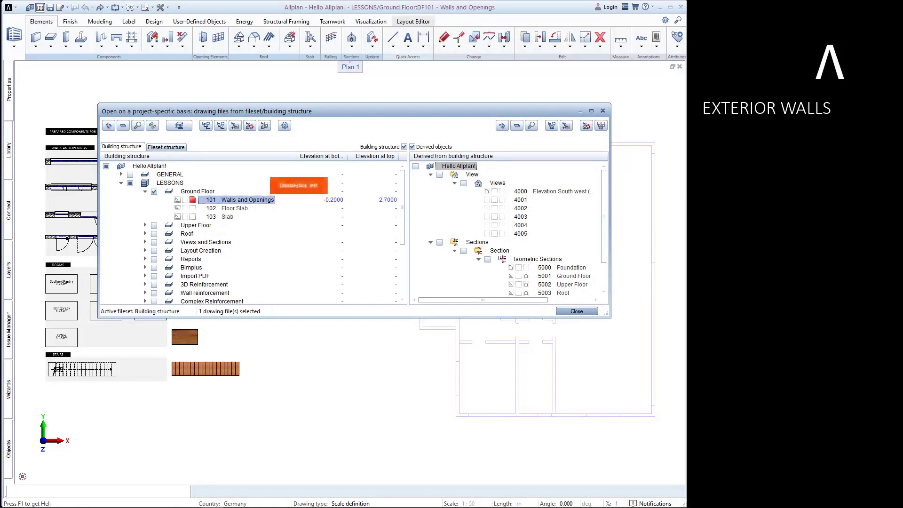
click(577, 310)
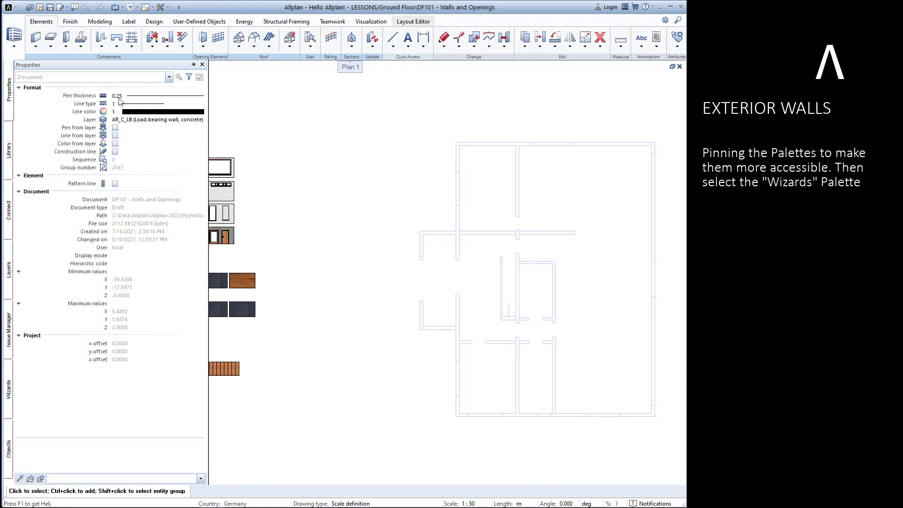
Pin the Properties palette docked and show the Wizards palette's Walls and columns page
click(203, 64)
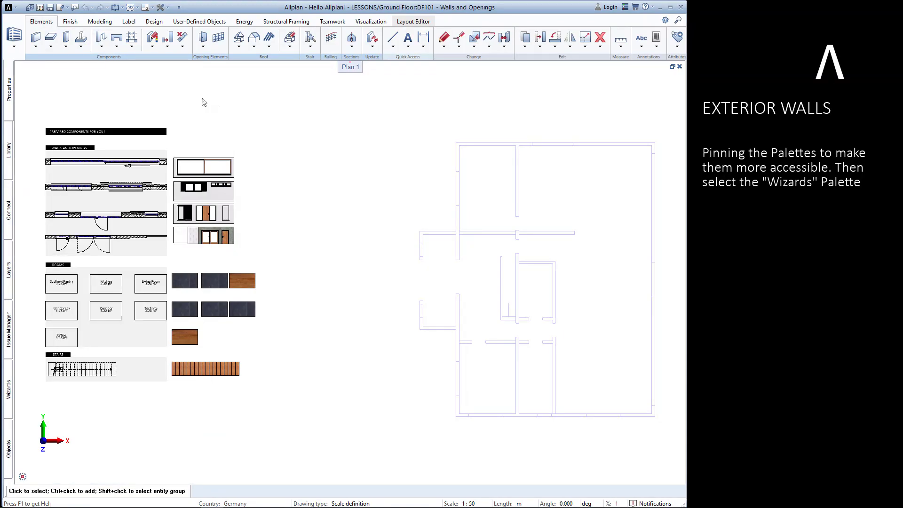
click(8, 94)
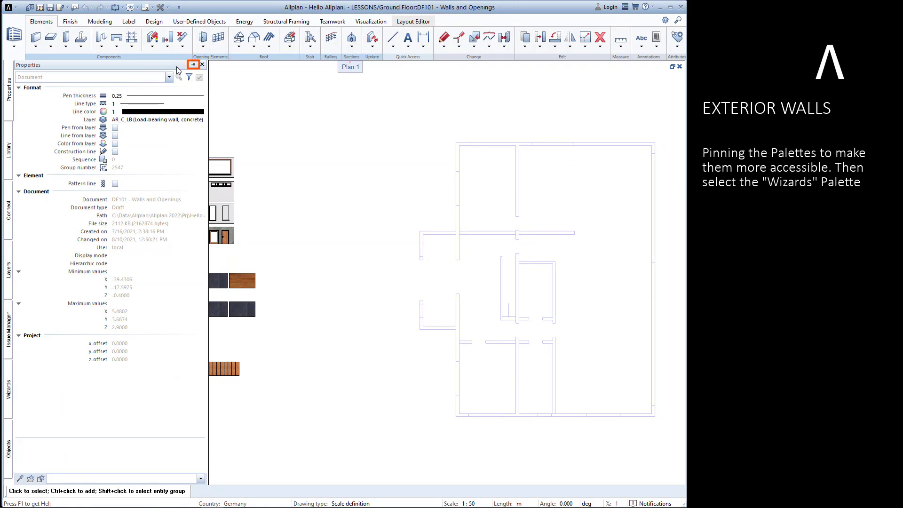
click(192, 64)
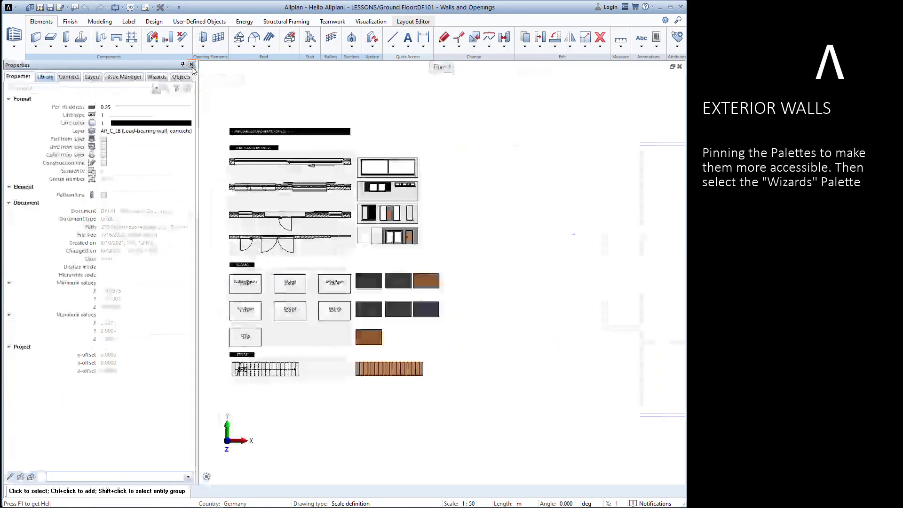
click(156, 77)
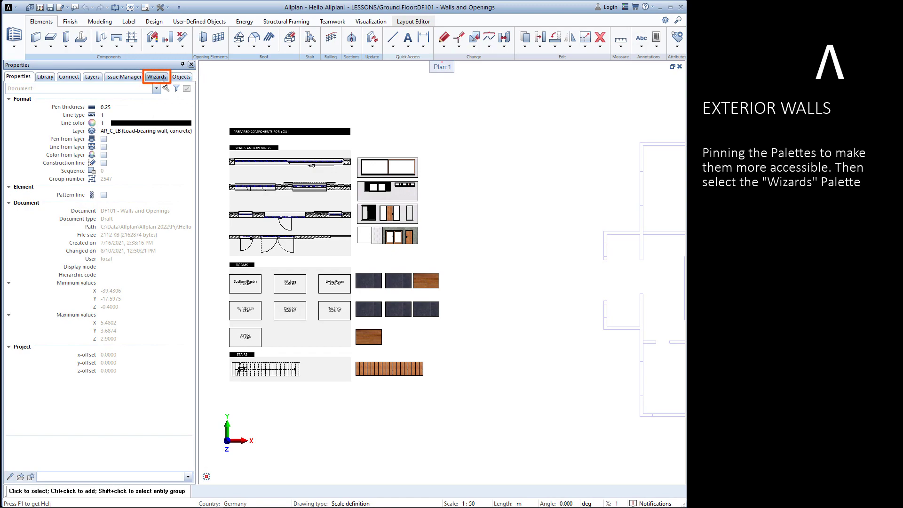
click(156, 77)
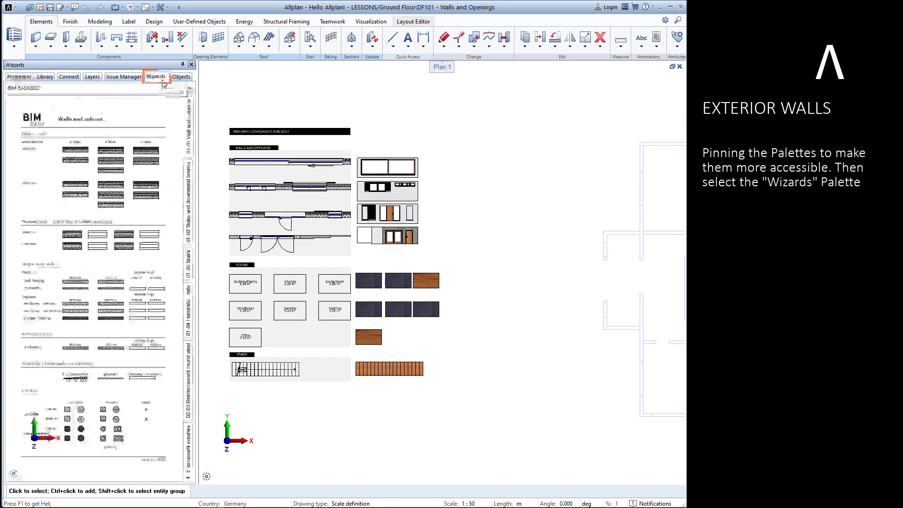
click(156, 77)
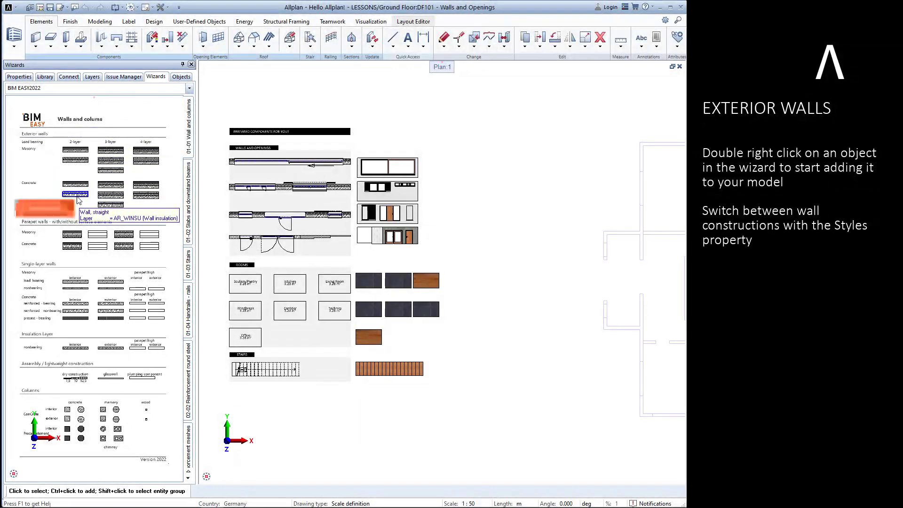
Start the wizard's concrete exterior wall and set its style to Reinforced concrete wall plastered
double_click(70, 194)
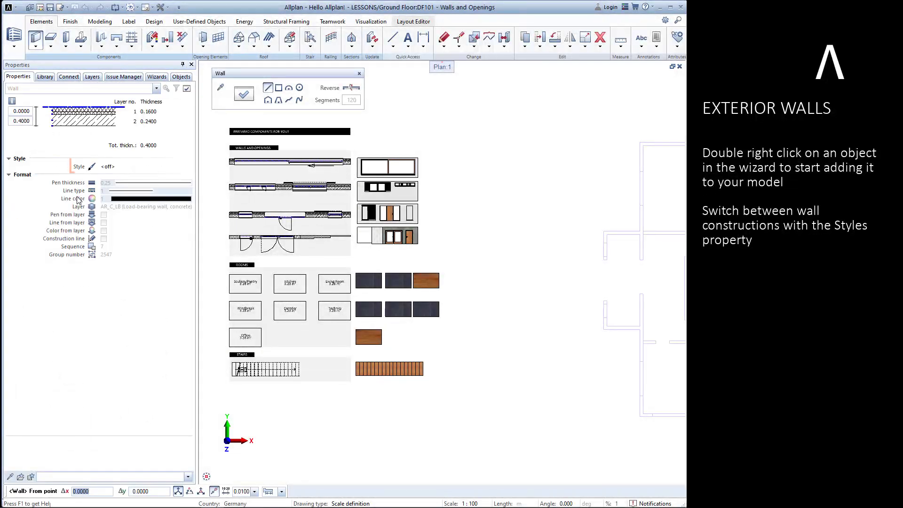
click(107, 167)
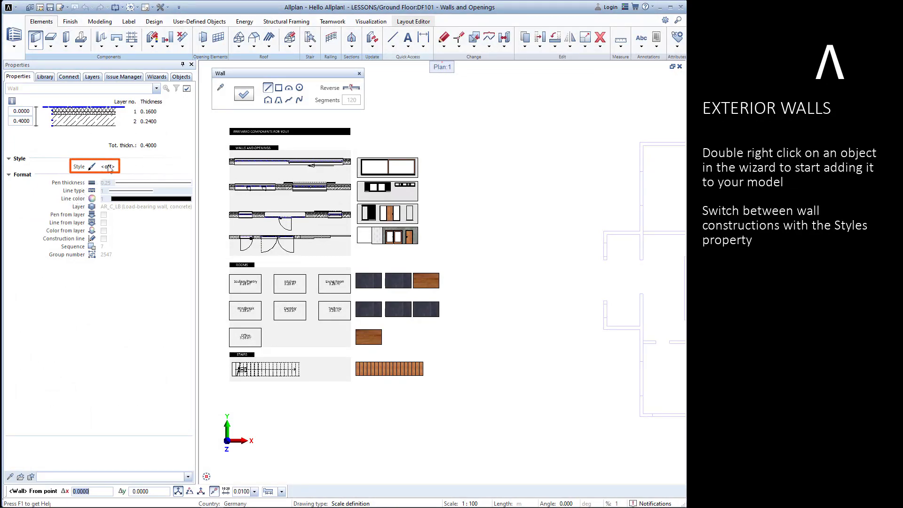
click(108, 166)
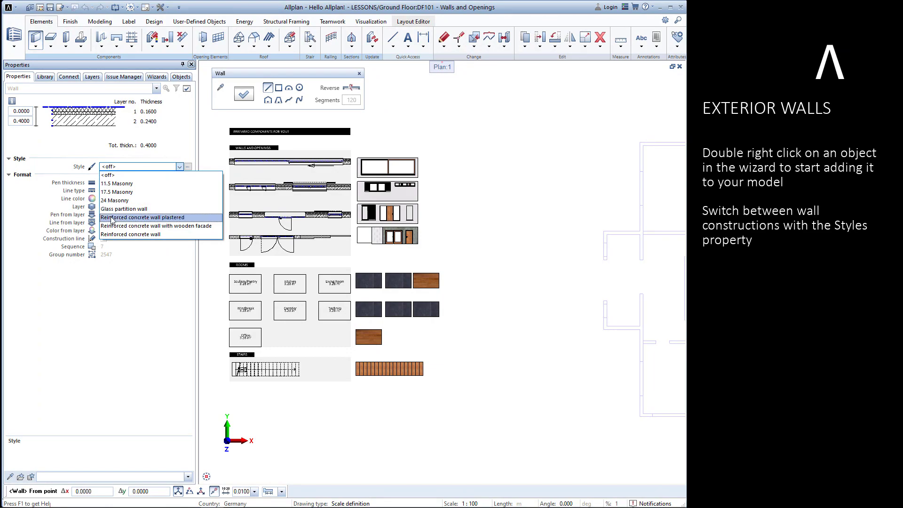
click(142, 217)
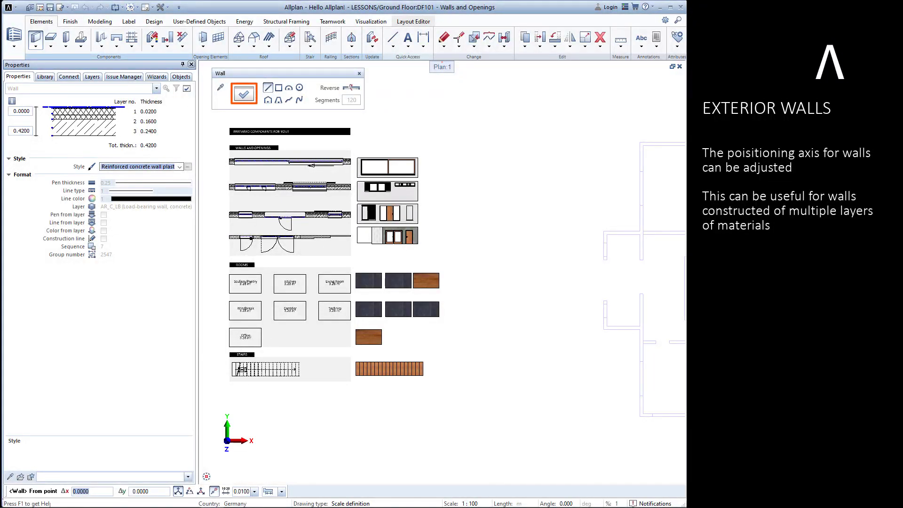
mouse_move(240, 98)
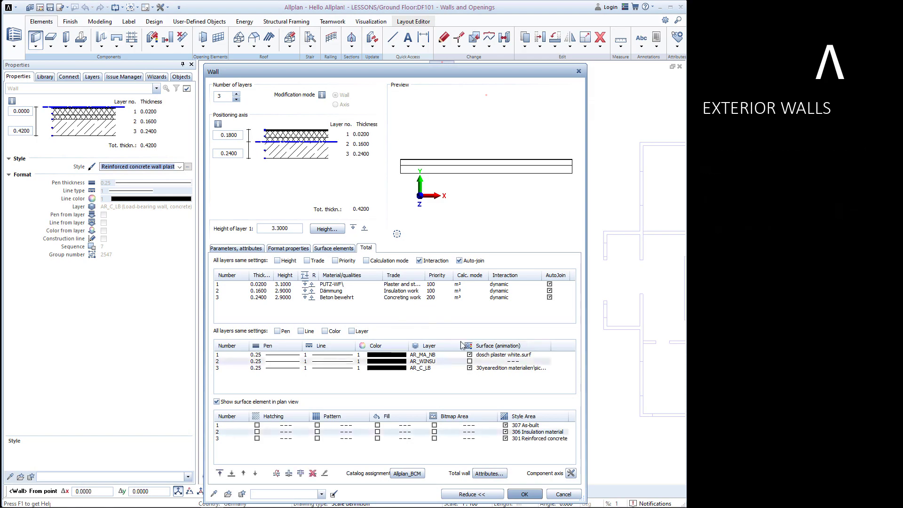
Review the plaster layer's surface choices, then confirm the three-layer 3.30 m wall settings
click(502, 355)
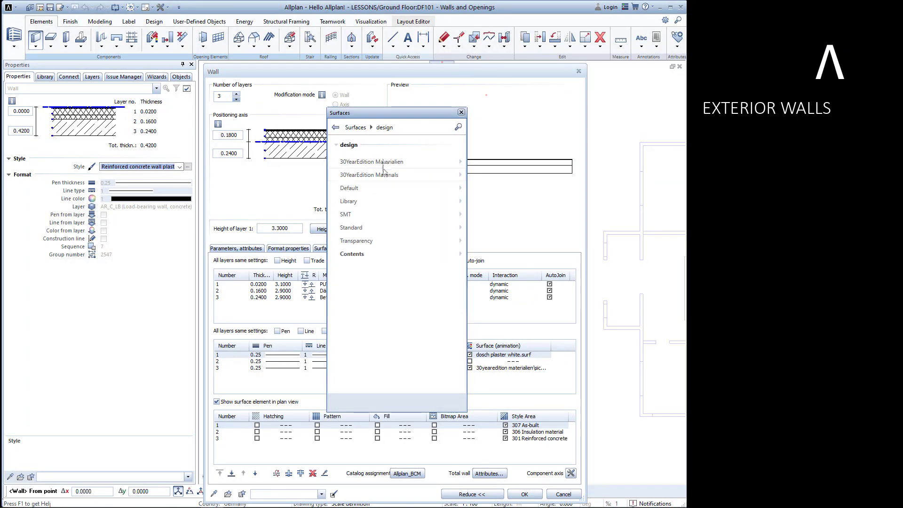
click(369, 175)
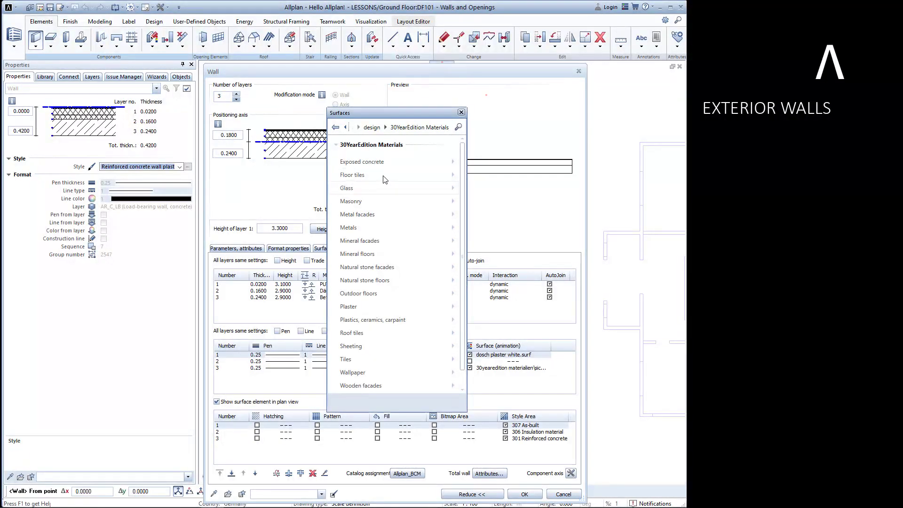
mouse_move(378, 311)
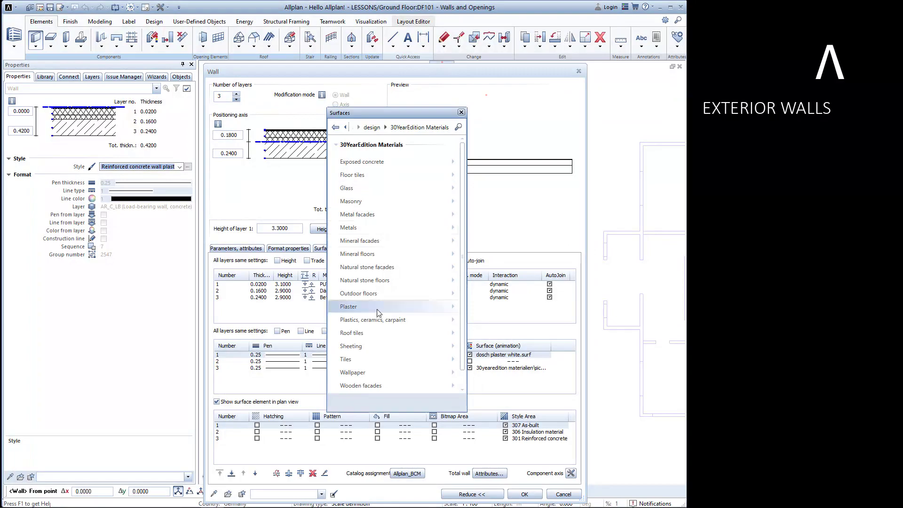
click(348, 307)
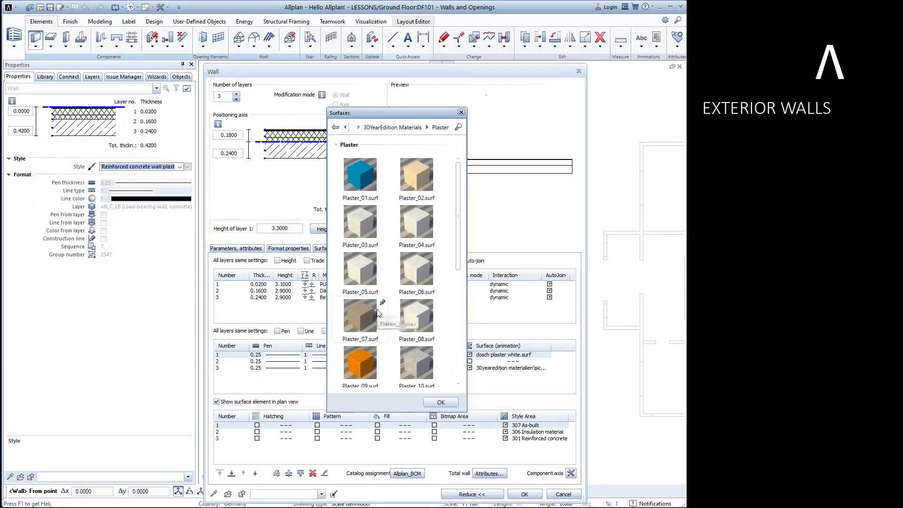
mouse_move(419, 208)
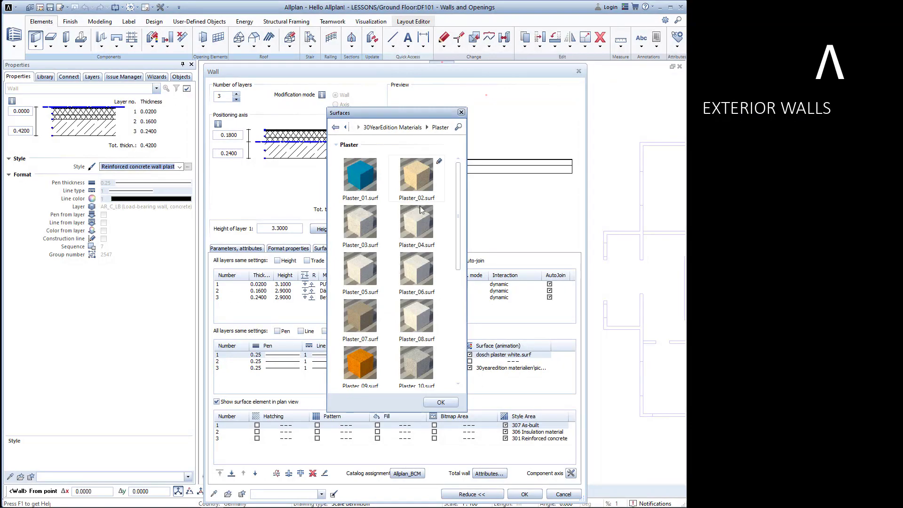
mouse_move(460, 112)
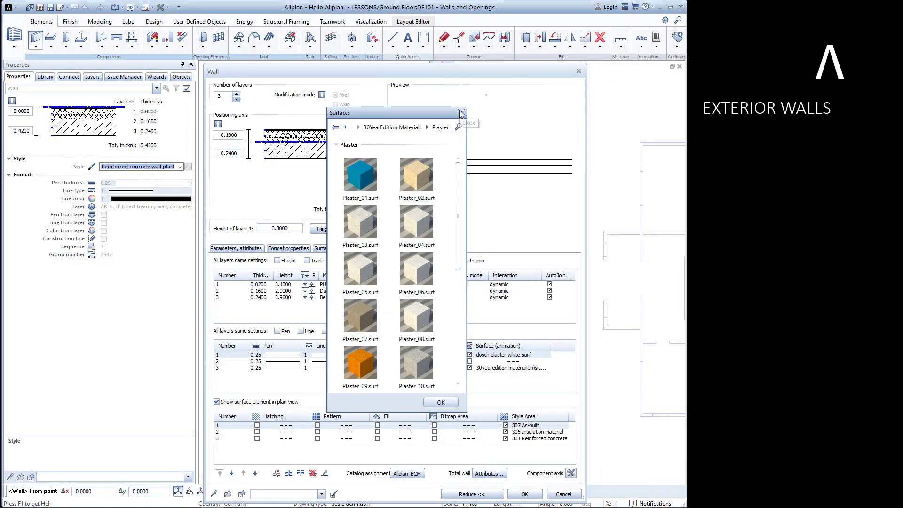
click(461, 113)
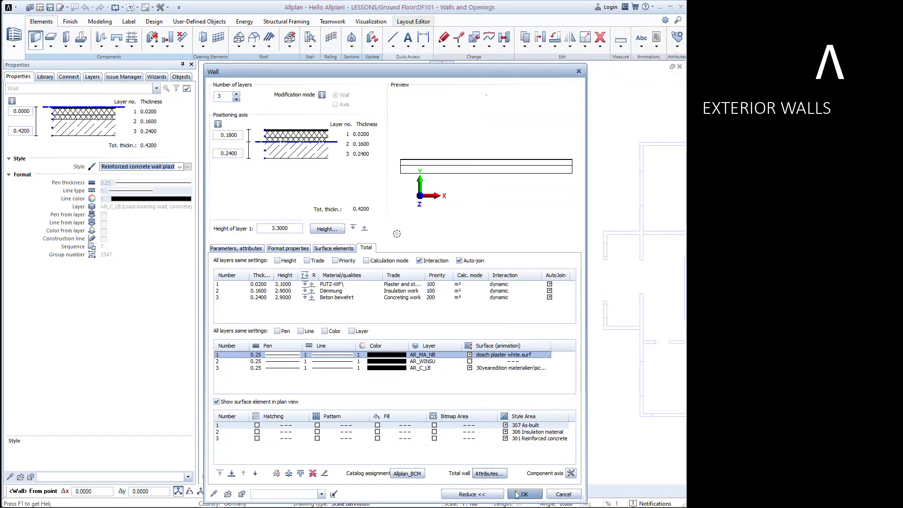
click(525, 492)
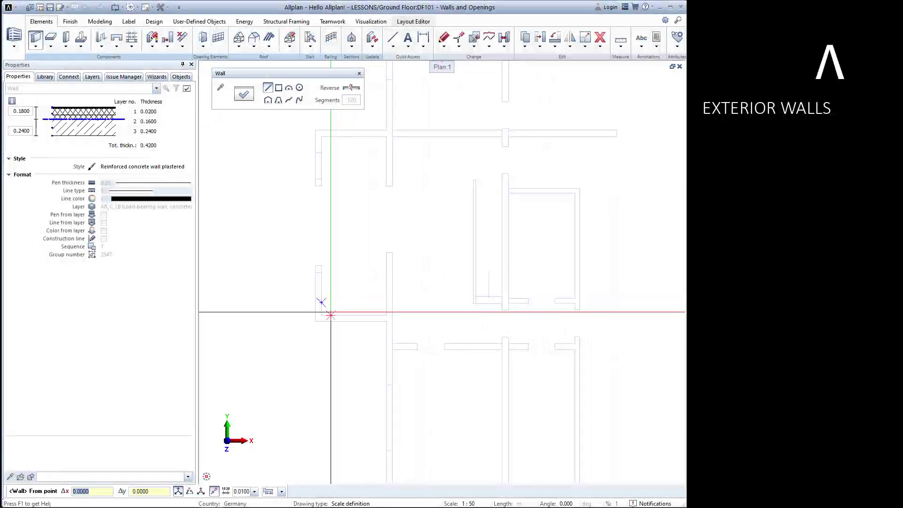
Draw the first exterior wall segments along the left edge with the layers reversed outward
click(329, 315)
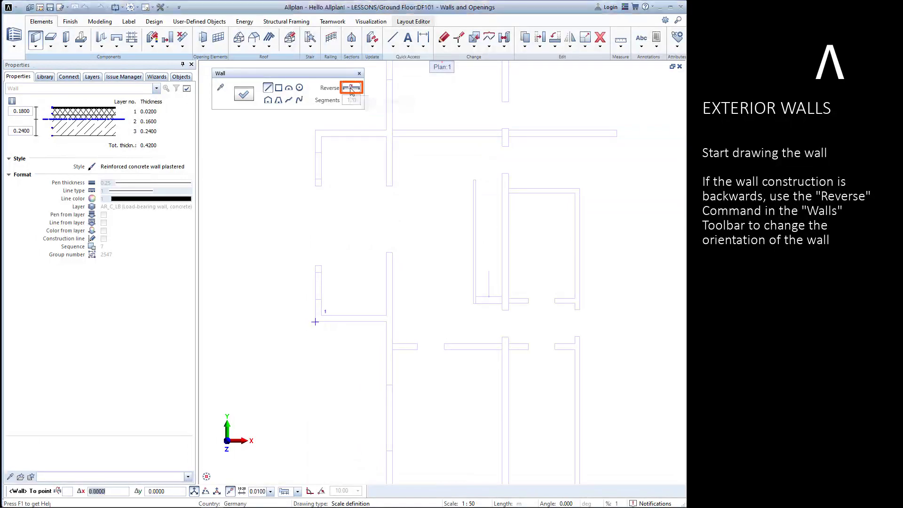
click(314, 322)
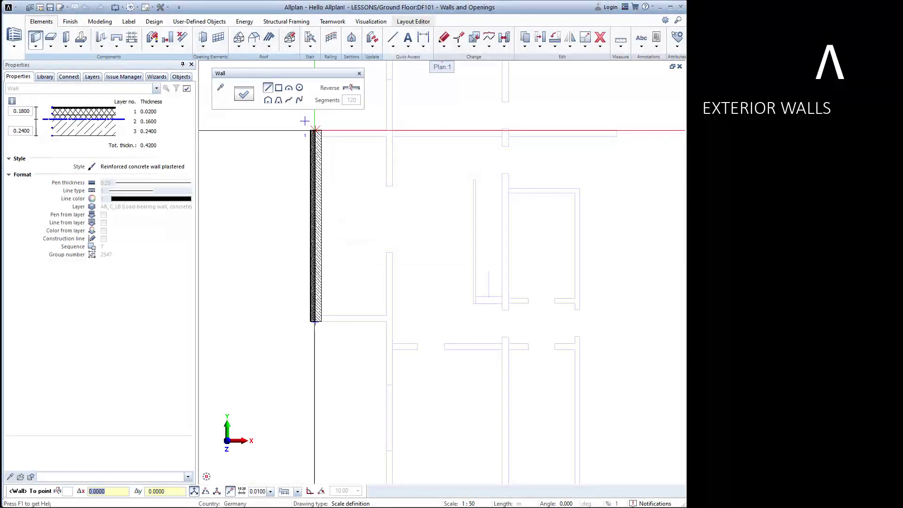
click(371, 126)
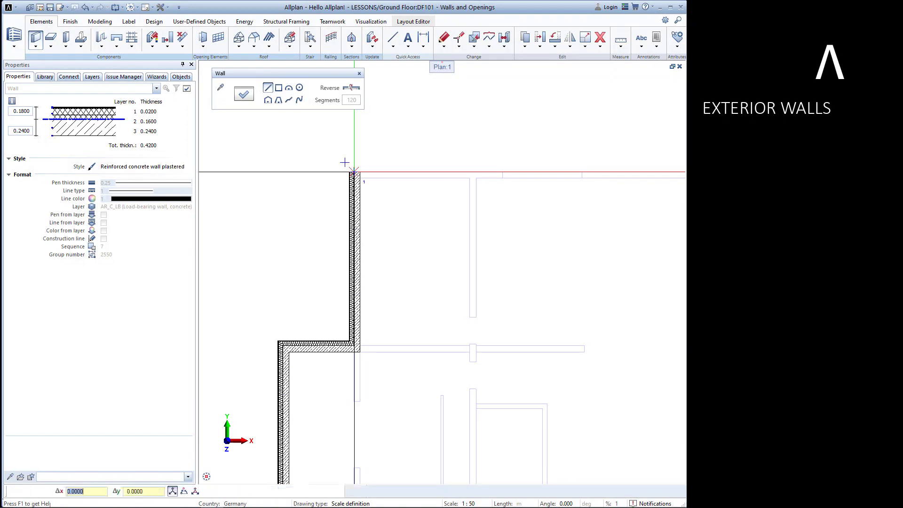
click(156, 76)
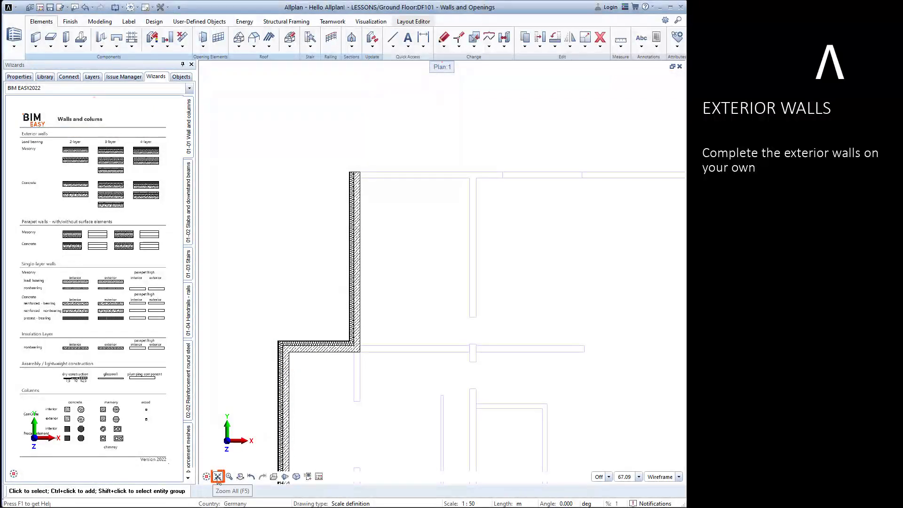
Fit the whole plan in view and start a 24 cm reinforced concrete interior wall
click(220, 476)
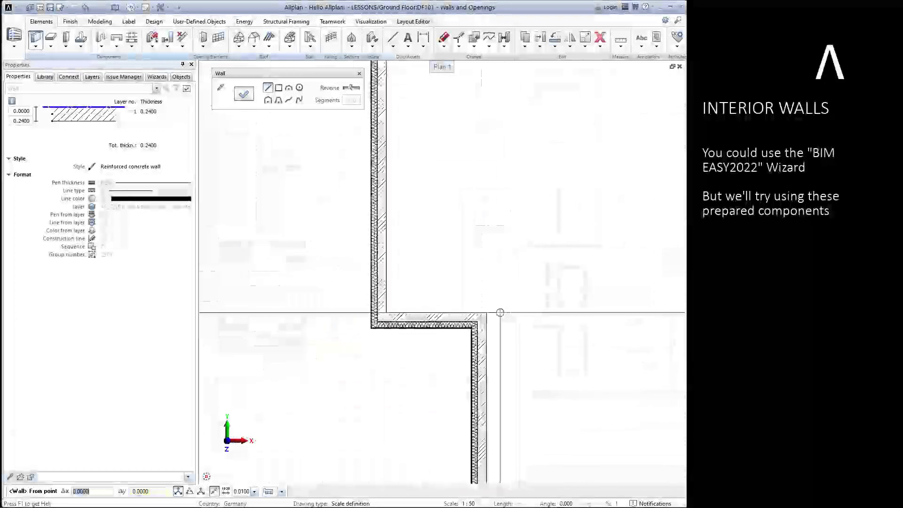
click(501, 311)
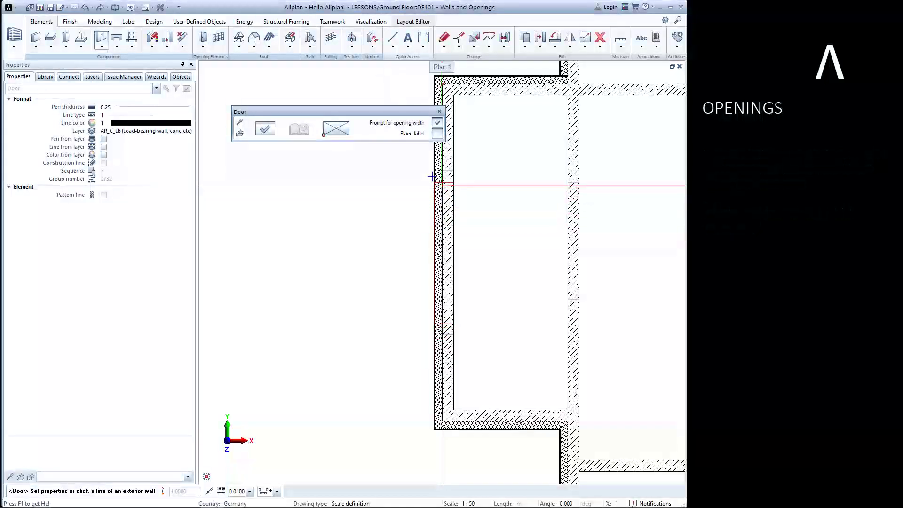
Place a swinging door opening in the left exterior wall of the room
click(441, 182)
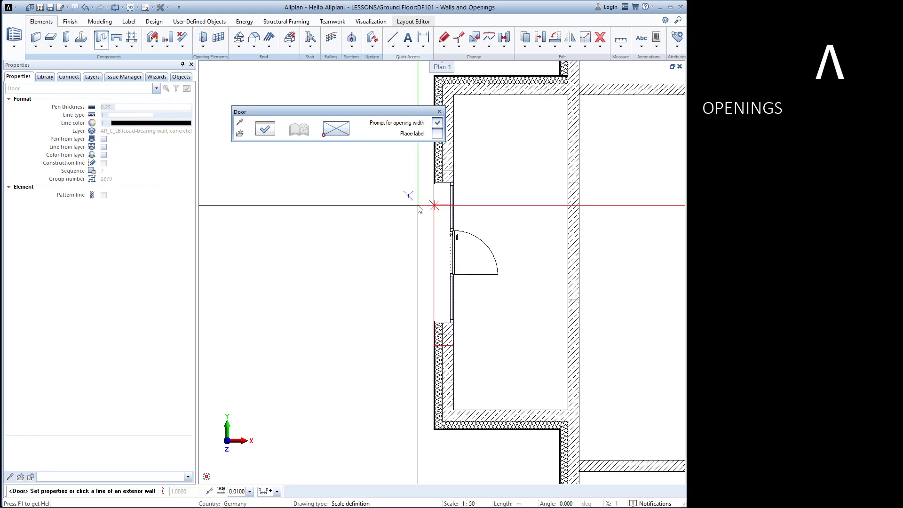
click(156, 76)
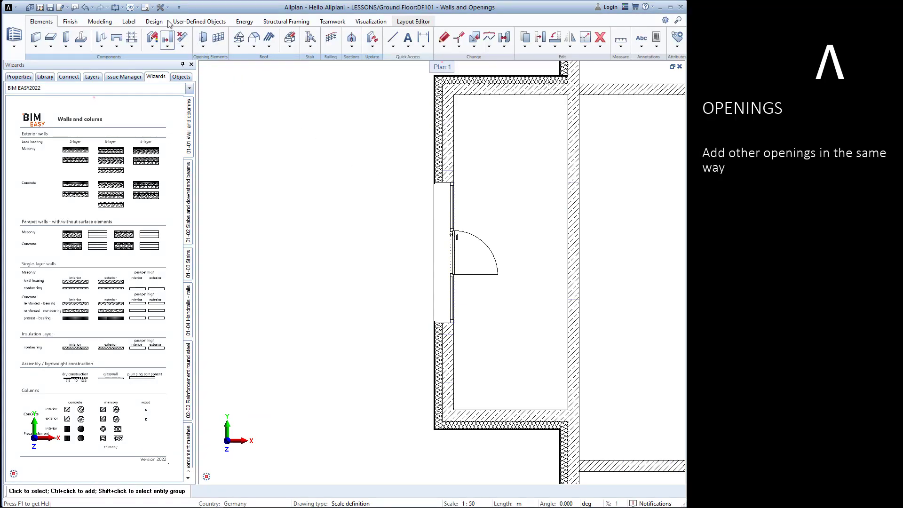
click(144, 6)
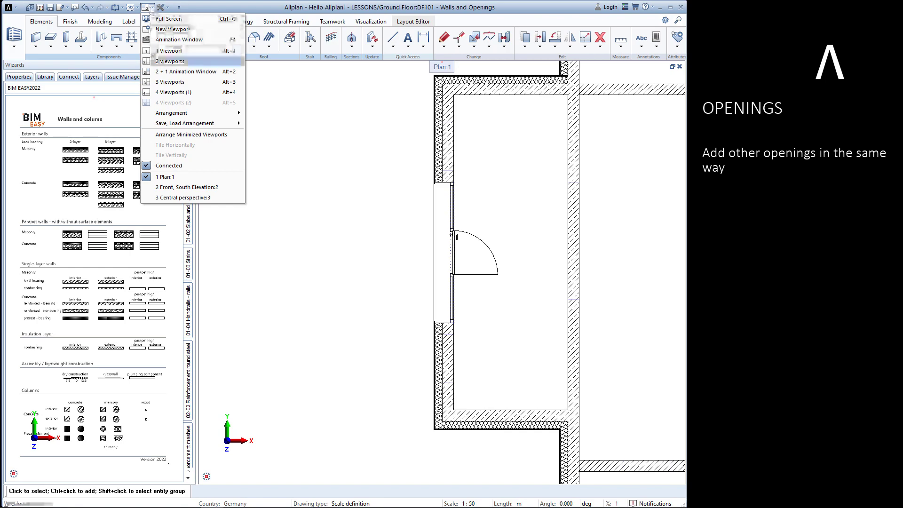
Show three viewports, set the door opening to width 4, height 2.0, sill 0.5, then undo it
click(170, 82)
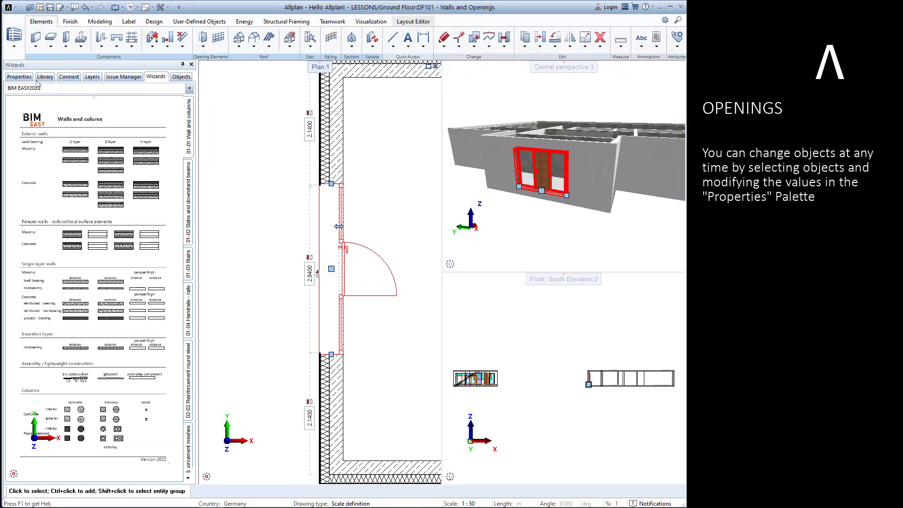
click(18, 77)
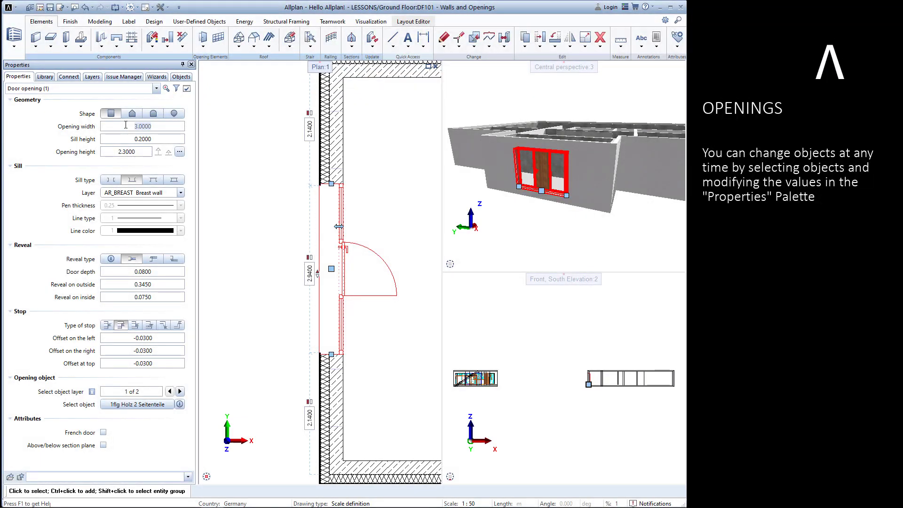
text(4)
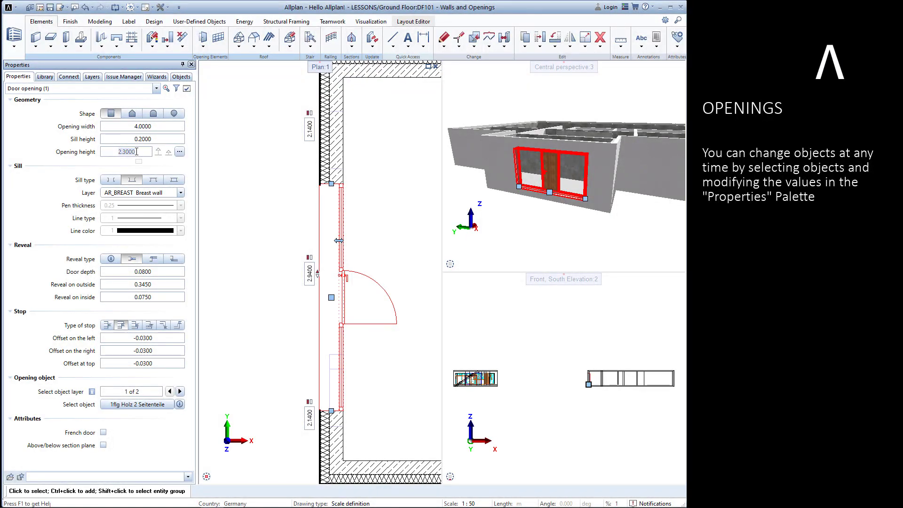
text(2)
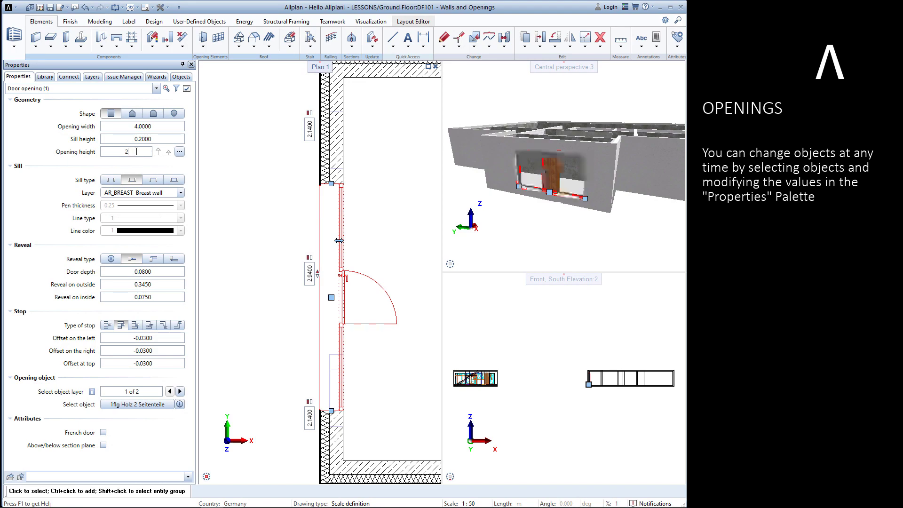
text(2.0000)
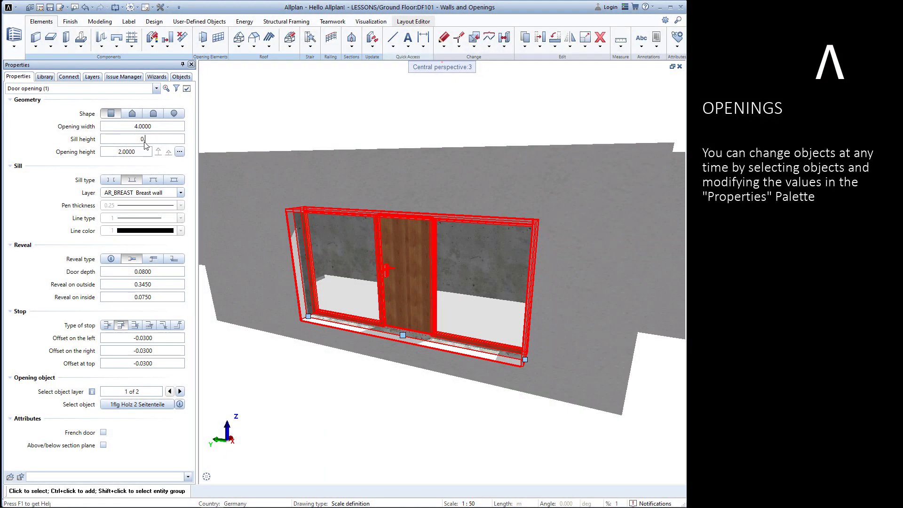
text(0.5000)
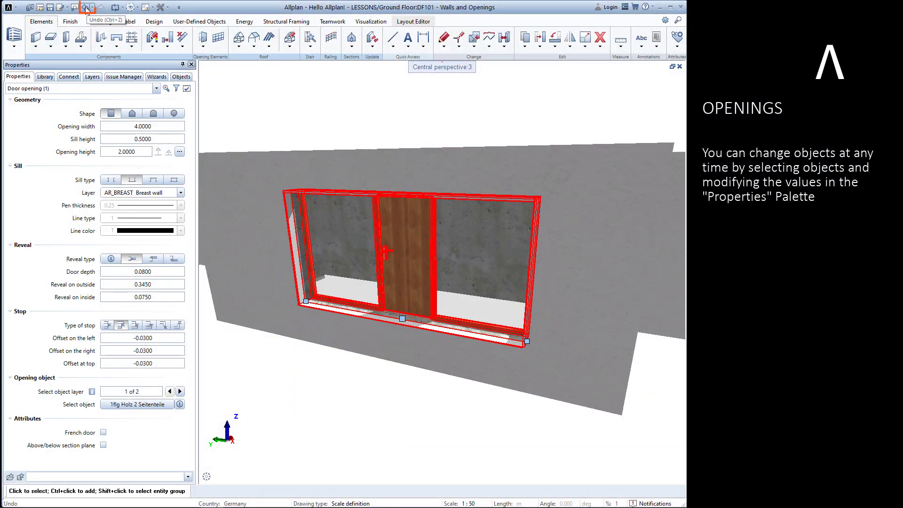
click(87, 8)
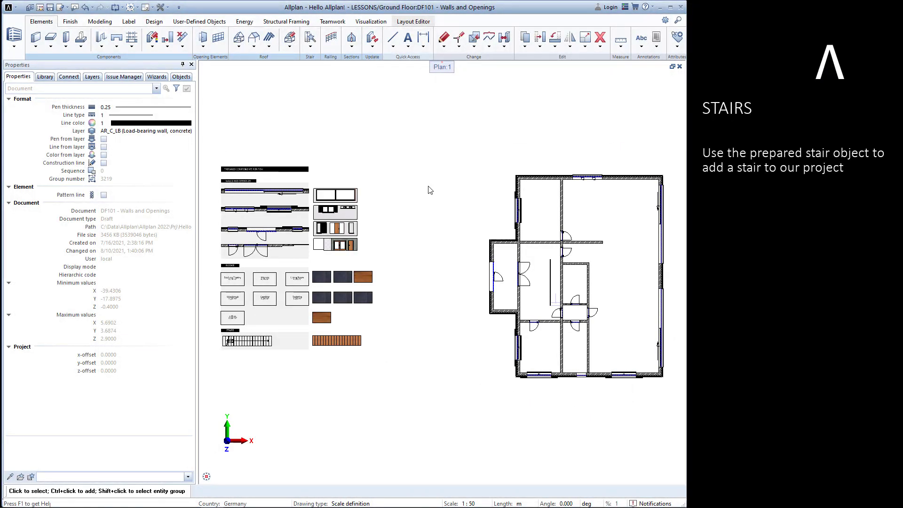
mouse_move(246, 342)
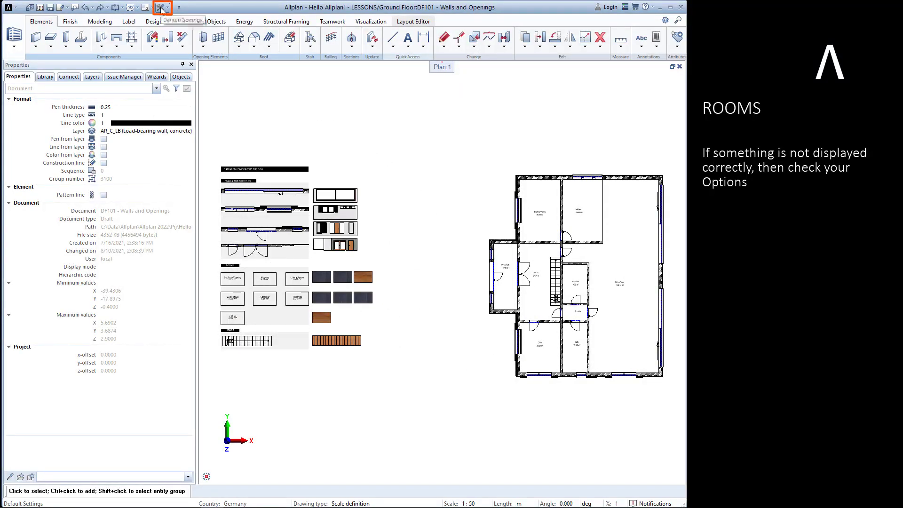
In Options > Rooms, calculate vertical surfaces only at adjacent components
click(162, 8)
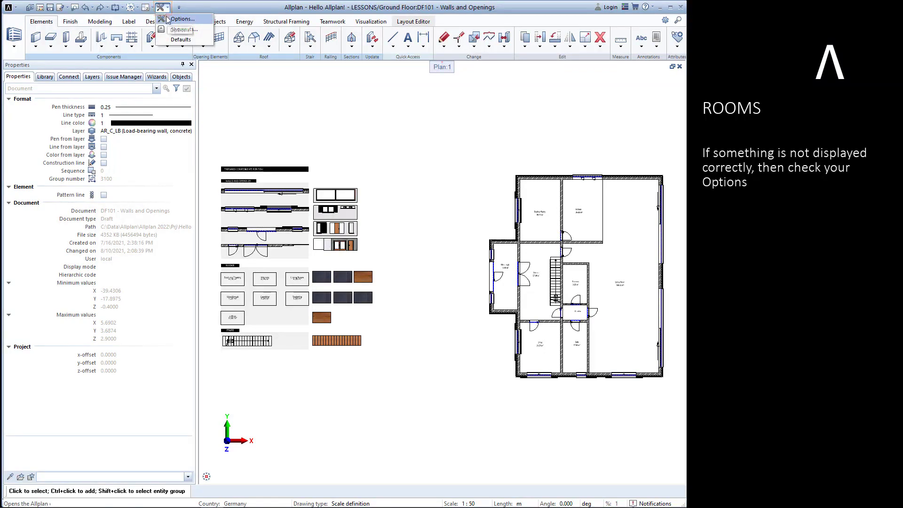
click(185, 18)
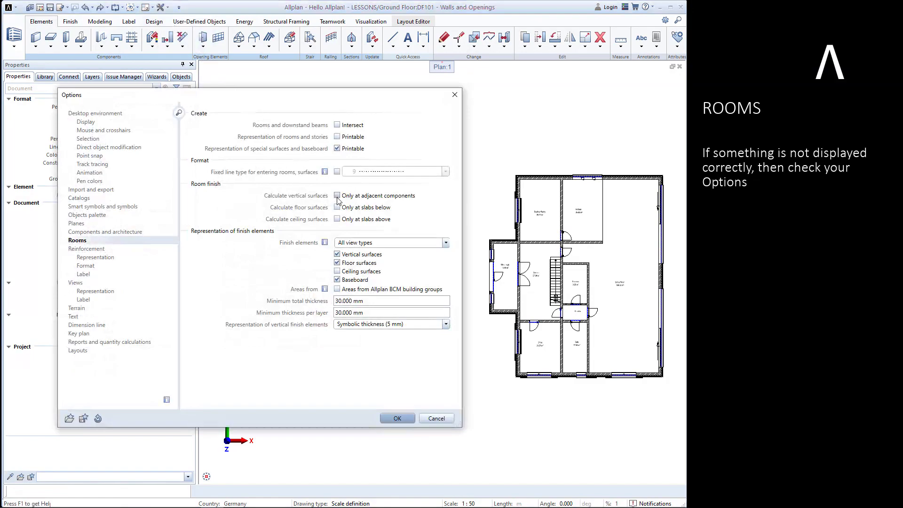
click(337, 195)
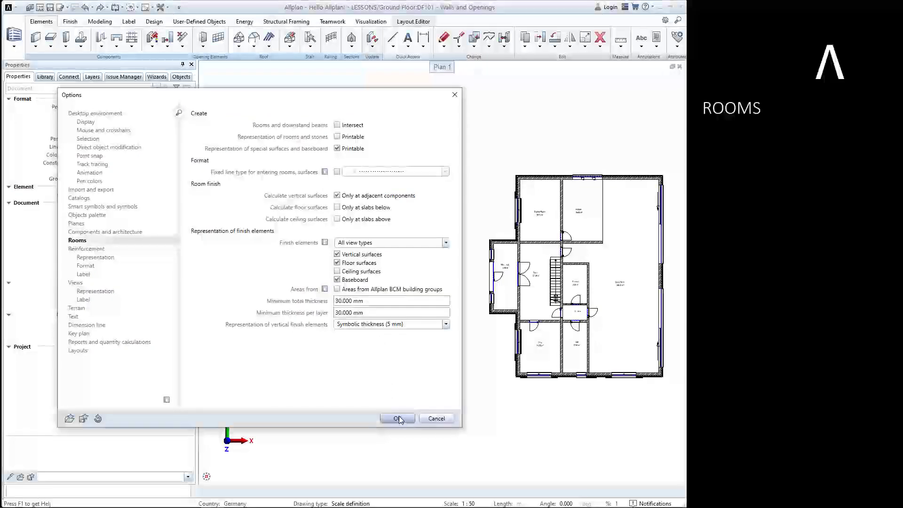
click(397, 417)
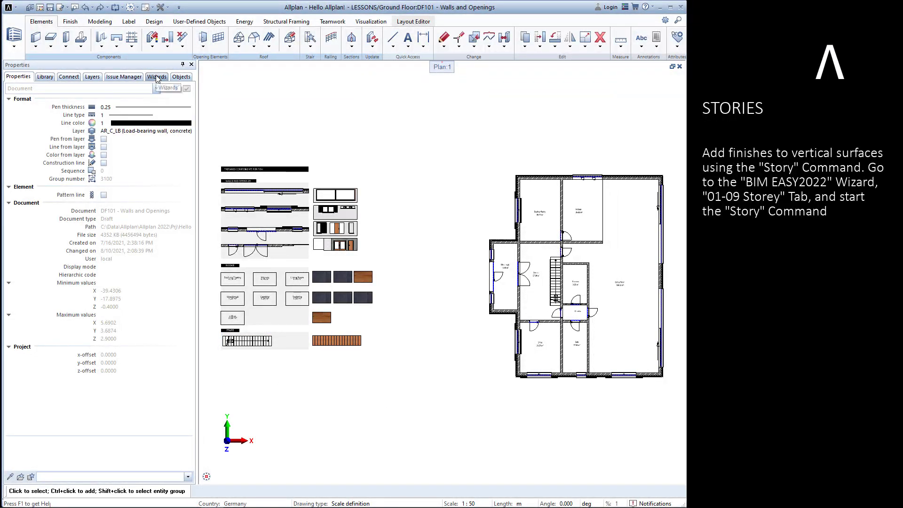
Start the Story command from the 01-09 Storey wizard page and confirm its settings
click(156, 76)
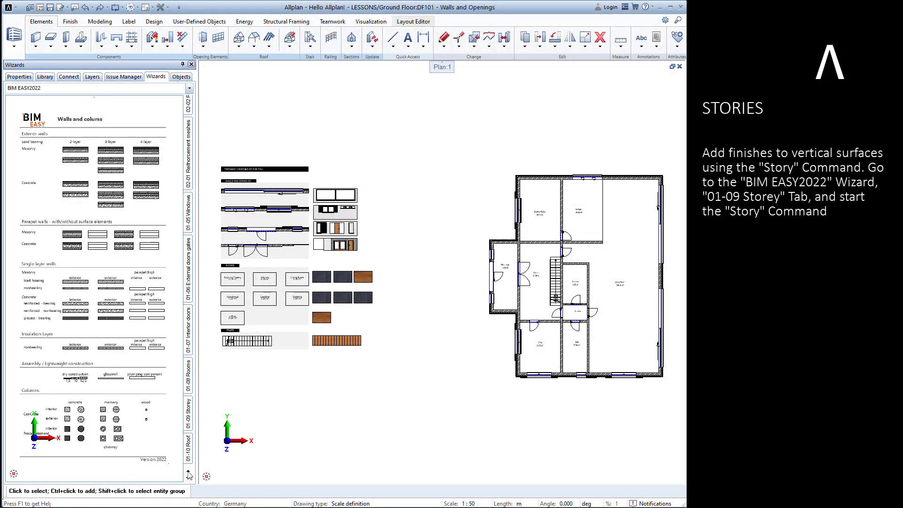
click(187, 416)
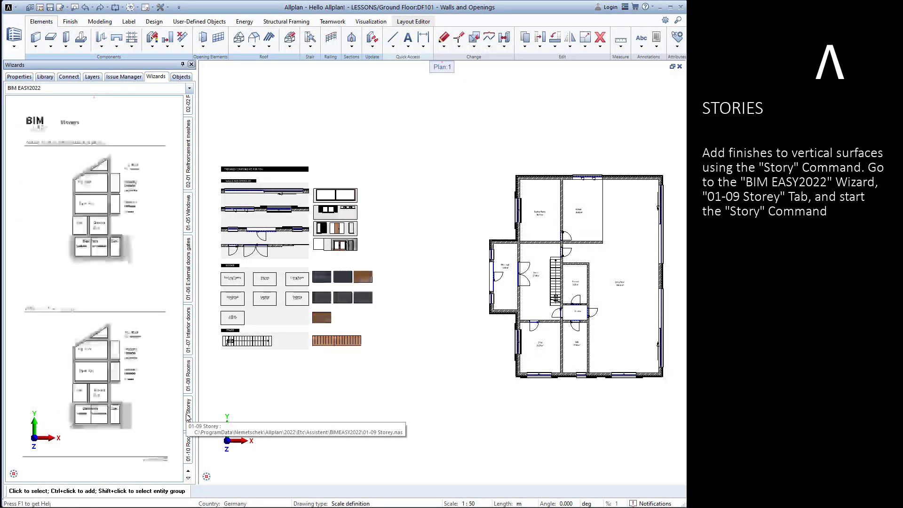
click(188, 413)
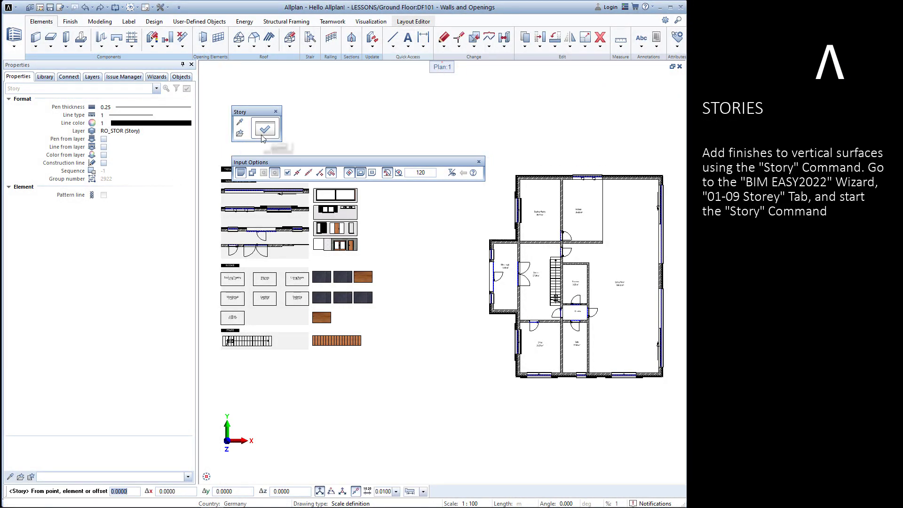
click(264, 129)
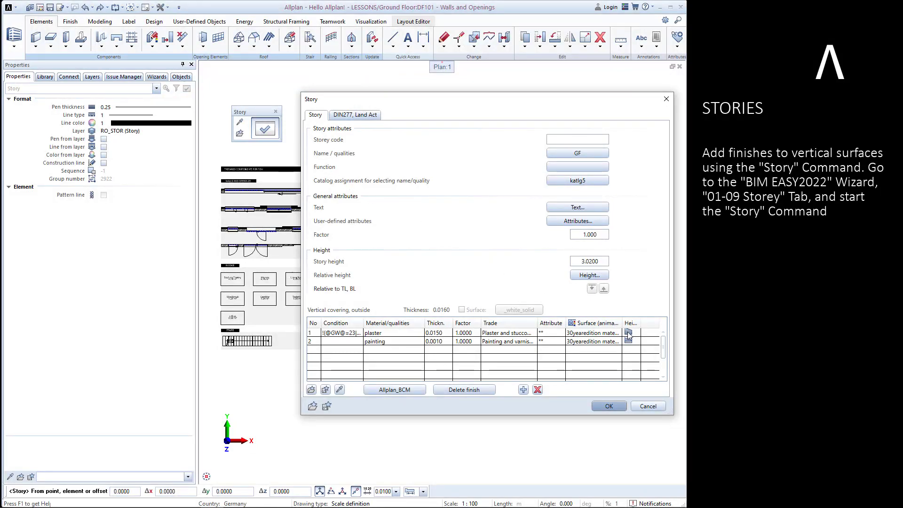
Check the vertical finish heights without changing them and confirm the story with its finishes
click(628, 333)
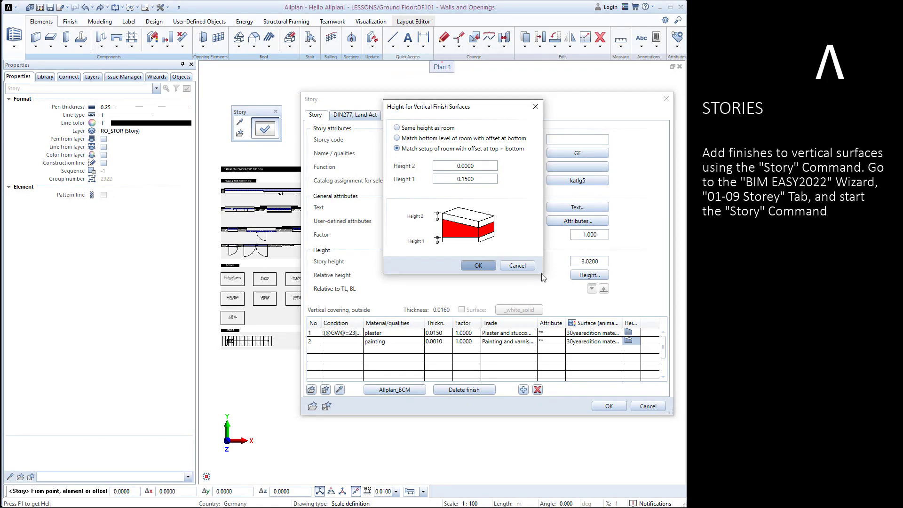
mouse_move(529, 267)
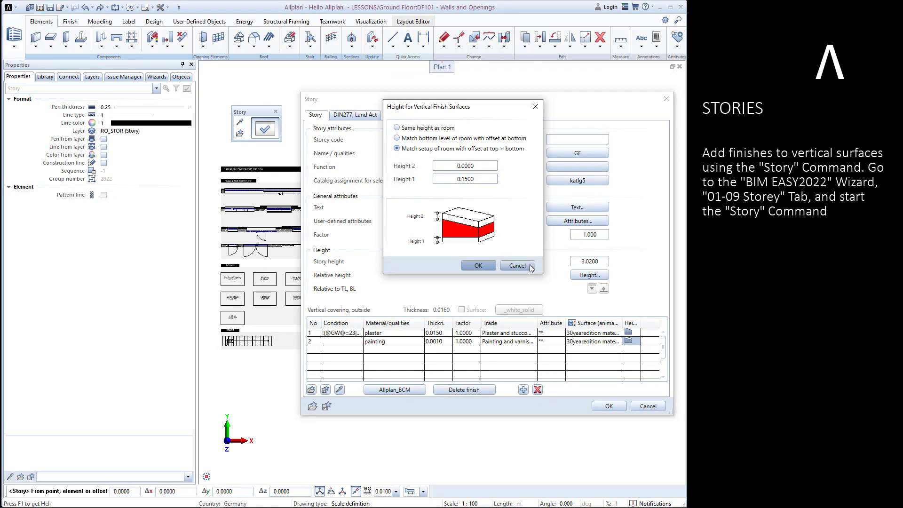
click(518, 265)
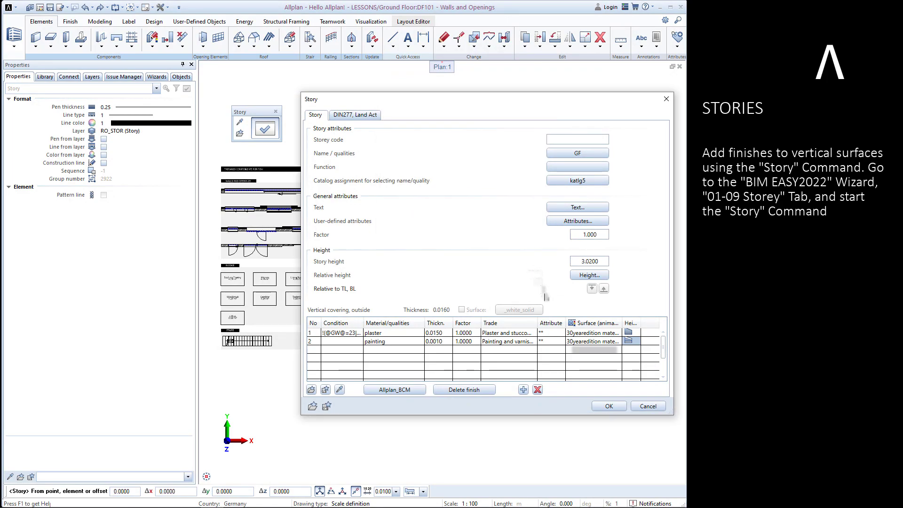
click(609, 406)
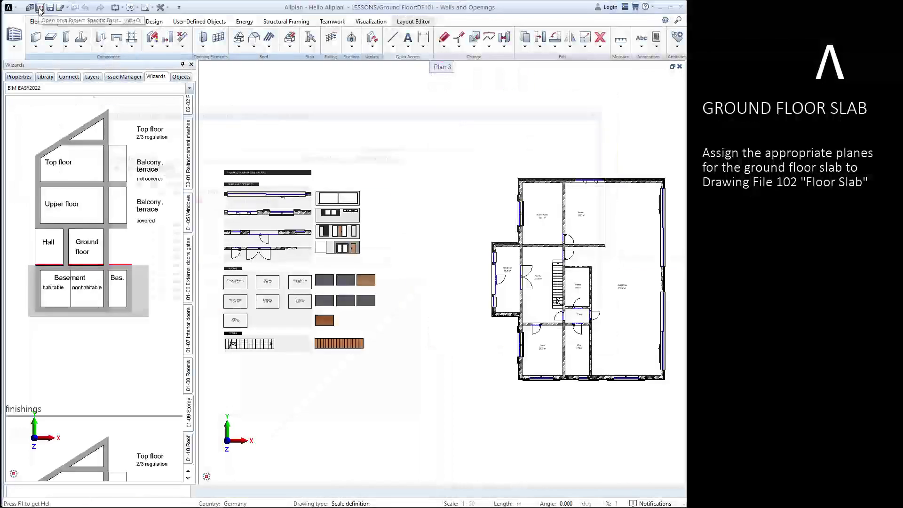
Assign drawing file 102 Floor Slab the -0.40 and -0.20 planes and make it current
click(45, 8)
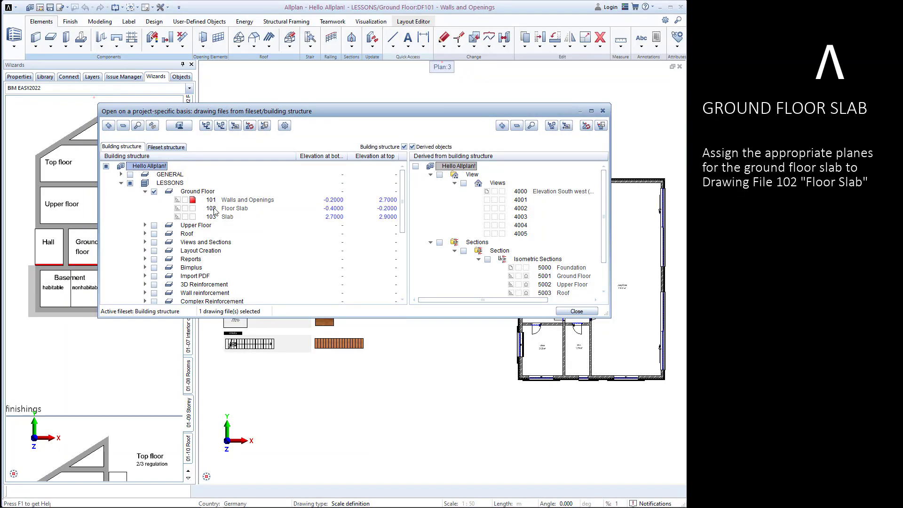
right_click(234, 207)
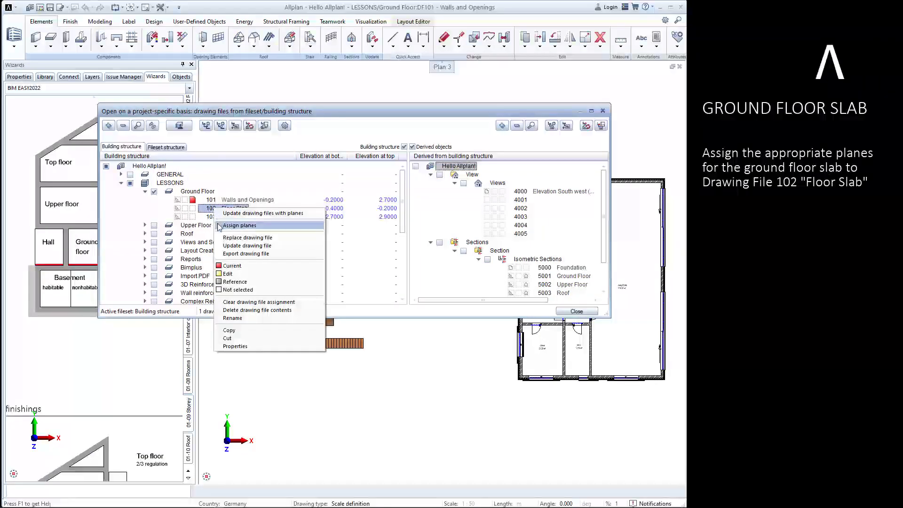
click(239, 225)
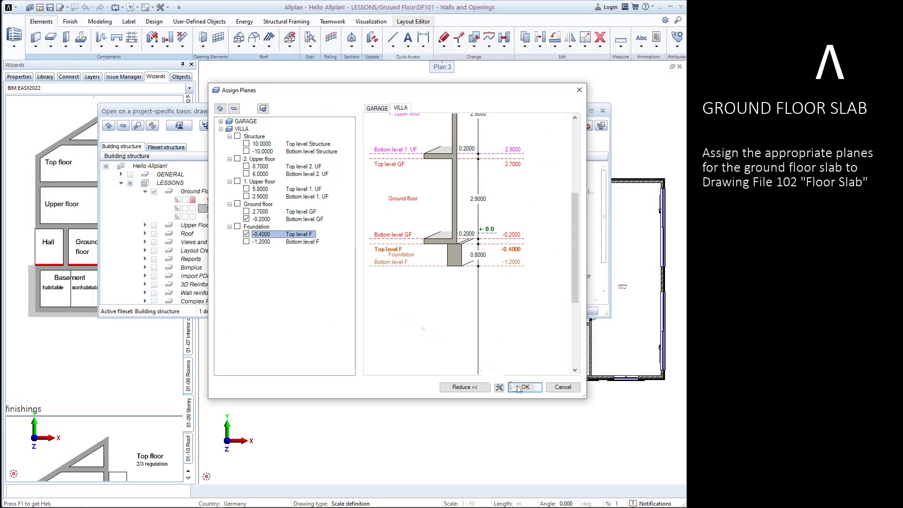
click(524, 387)
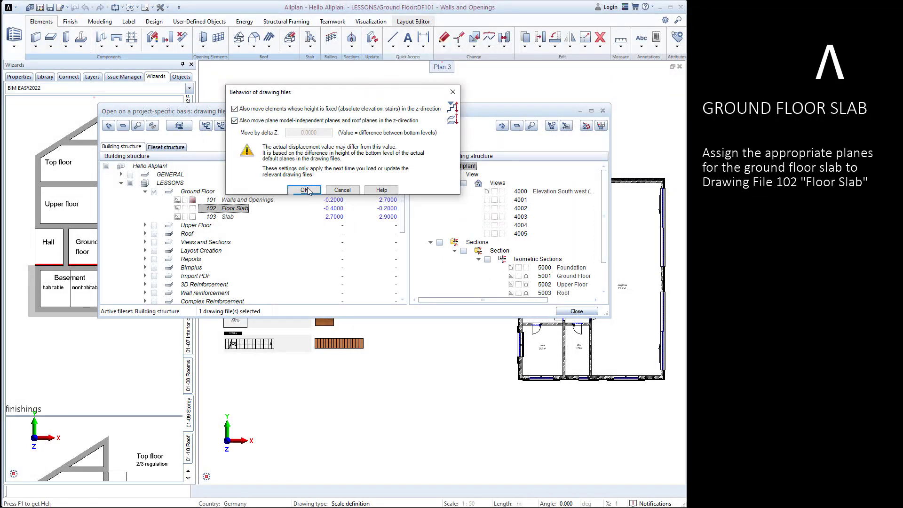
click(304, 190)
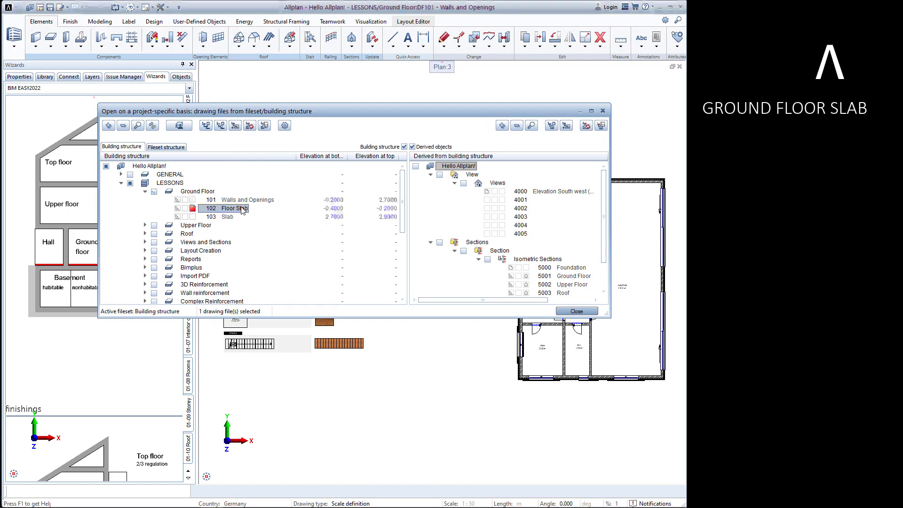
click(576, 310)
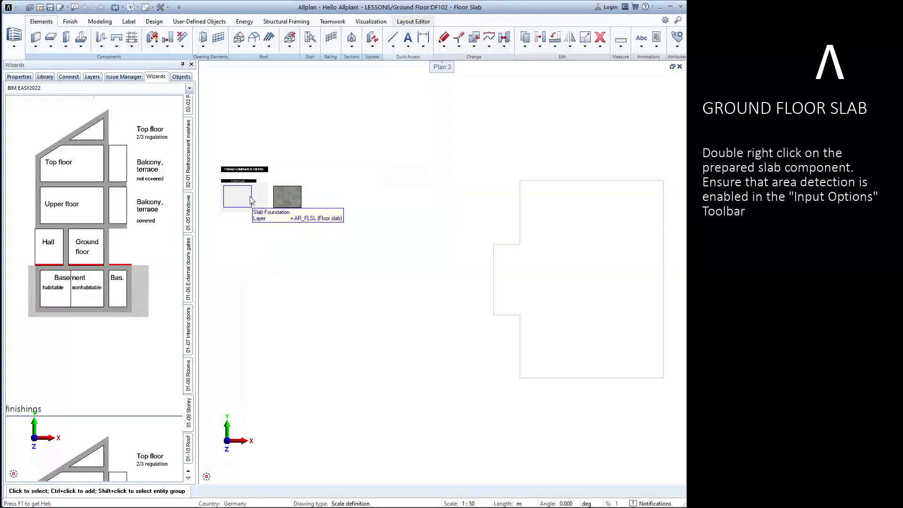
Pick up the prepared slab foundation component to create the ground floor slab
double_click(238, 195)
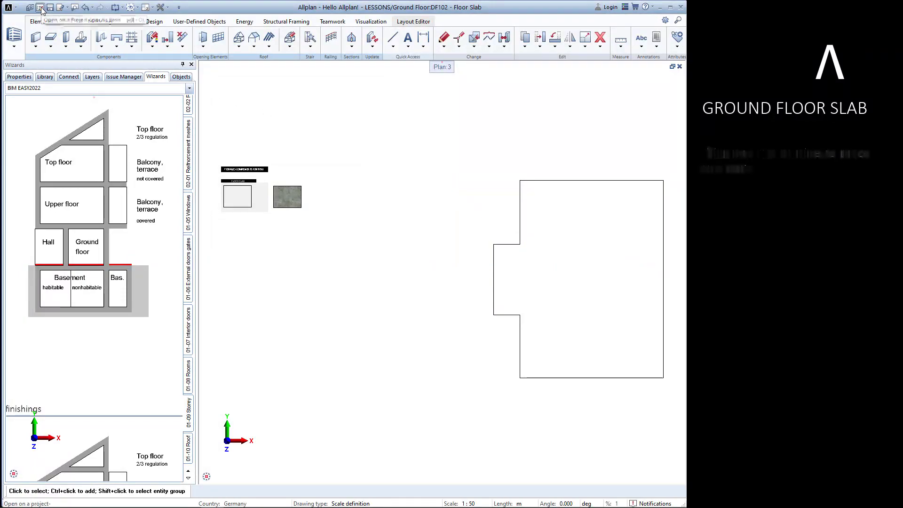
Assign drawing file 103 Slab the 2.70 and 2.90 planes and make it current
click(41, 8)
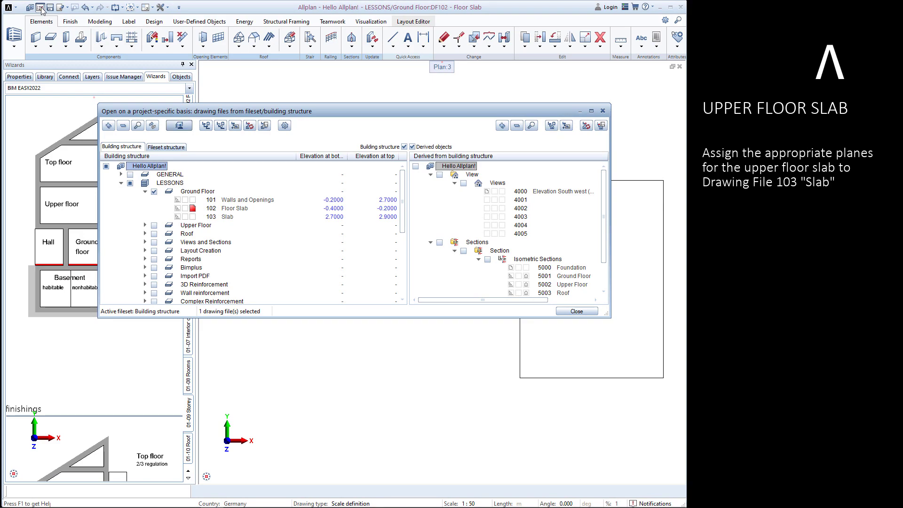
mouse_move(225, 220)
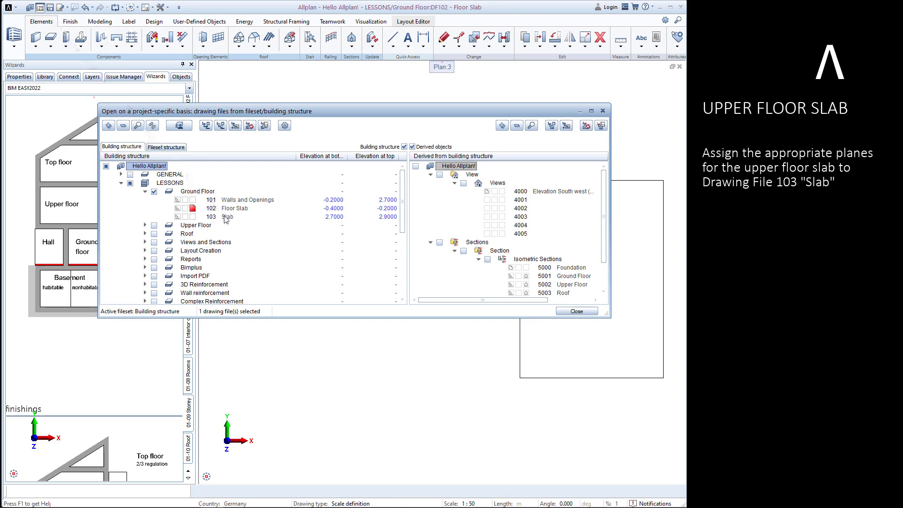
right_click(225, 216)
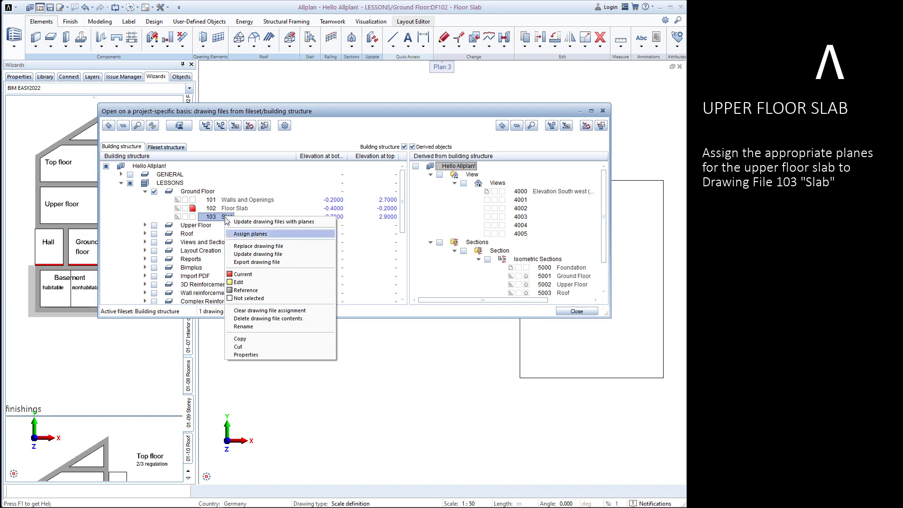
click(250, 233)
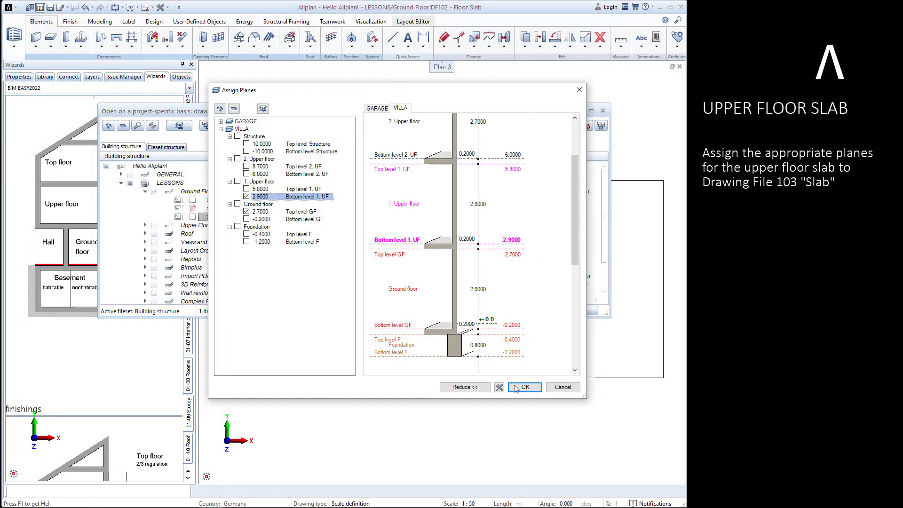
click(524, 388)
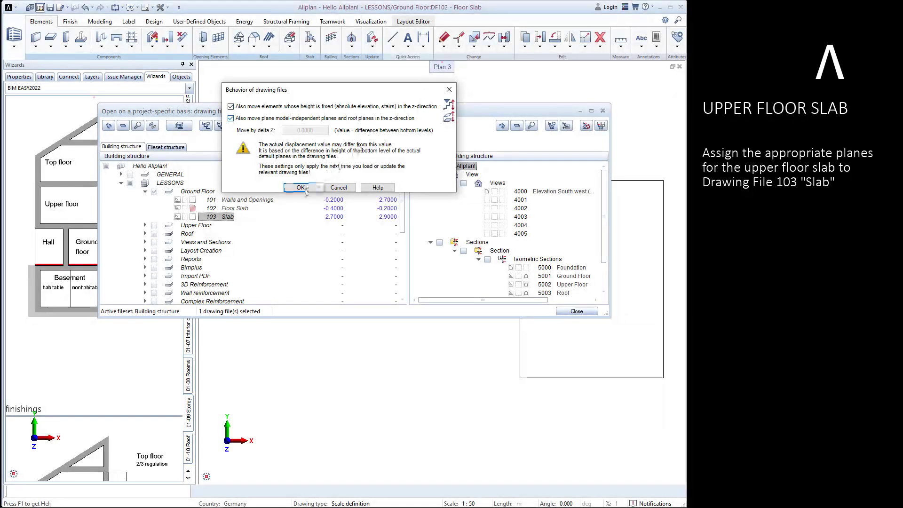
click(300, 187)
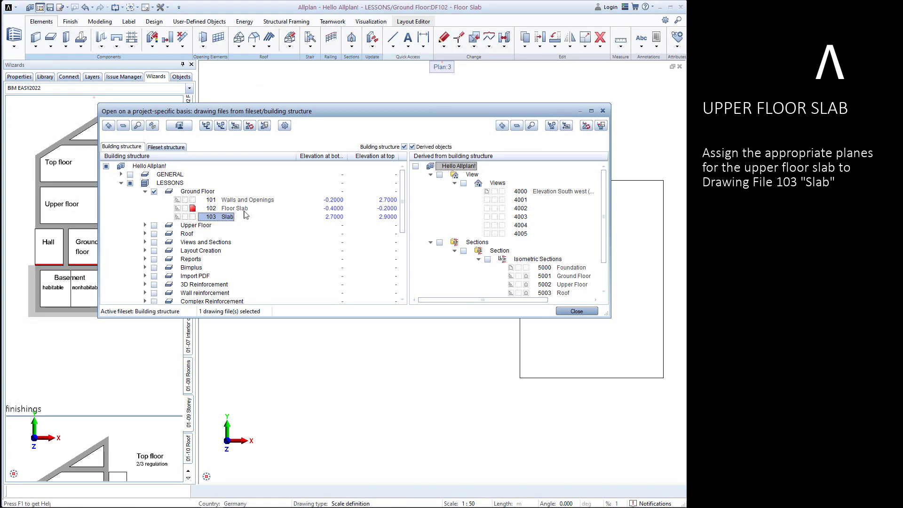
click(577, 310)
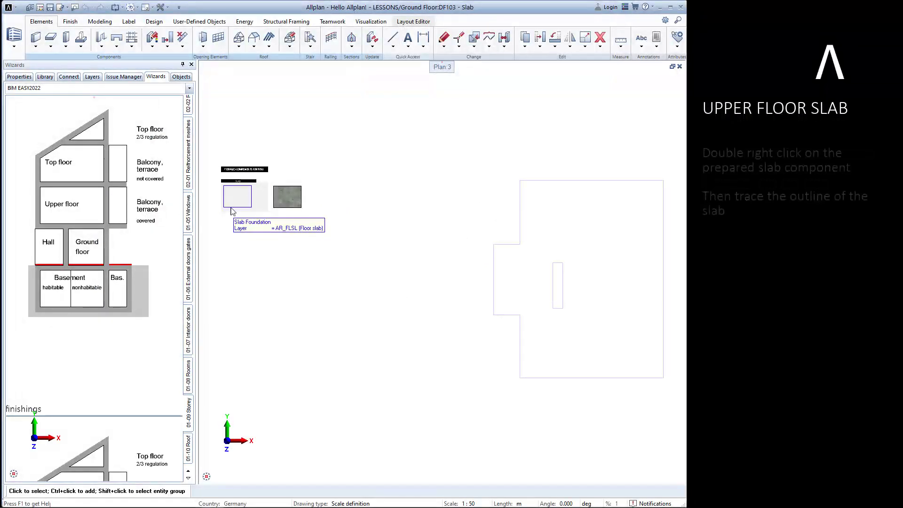
Pick up the slab component and trace the upper floor slab outline
double_click(237, 196)
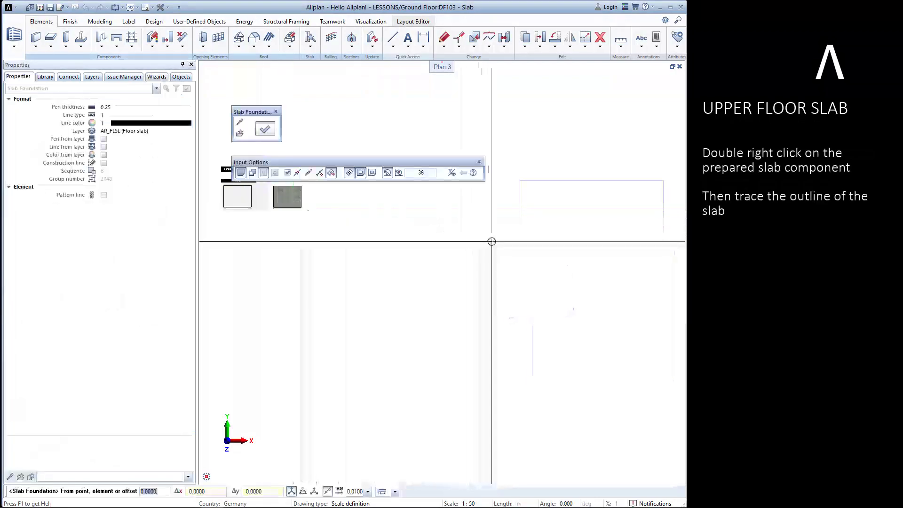
click(491, 254)
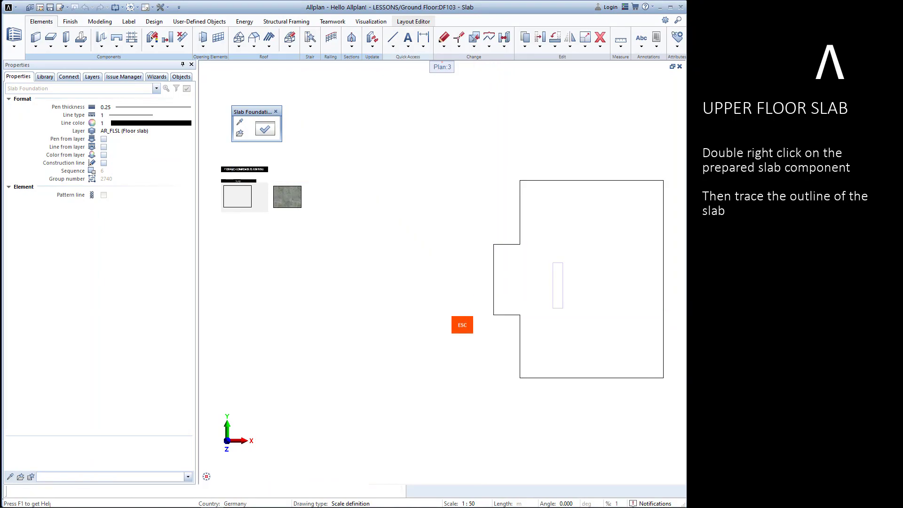
Start the Recess, Opening in Slab command from the 01-02 Slabs and downstand beams wizard
click(156, 76)
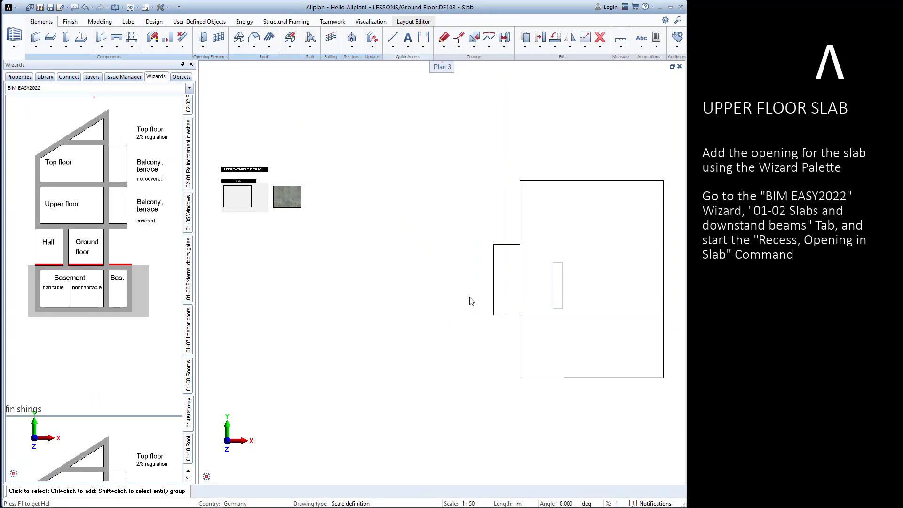
mouse_move(190, 475)
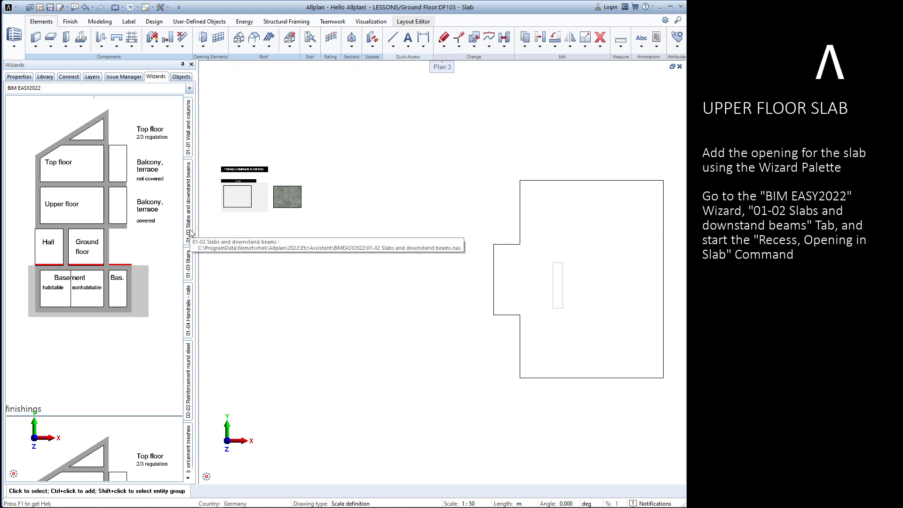
click(187, 201)
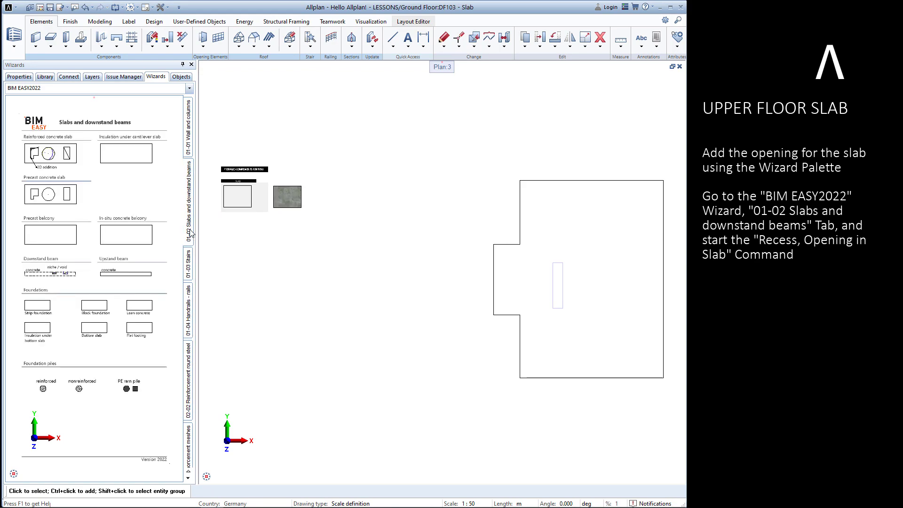
mouse_move(32, 152)
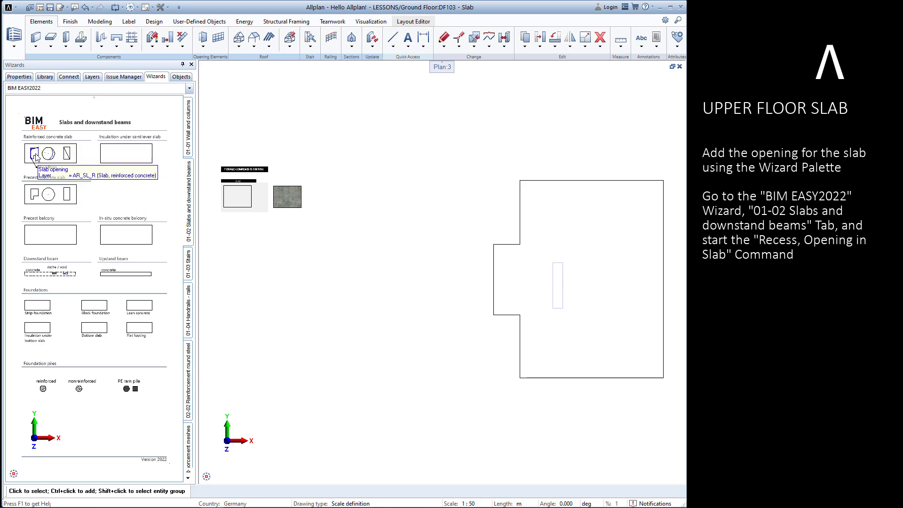
click(33, 153)
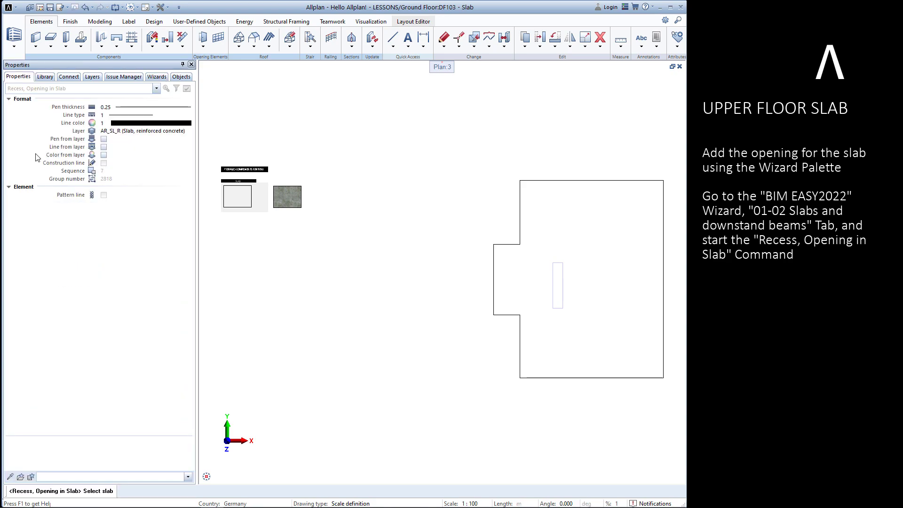